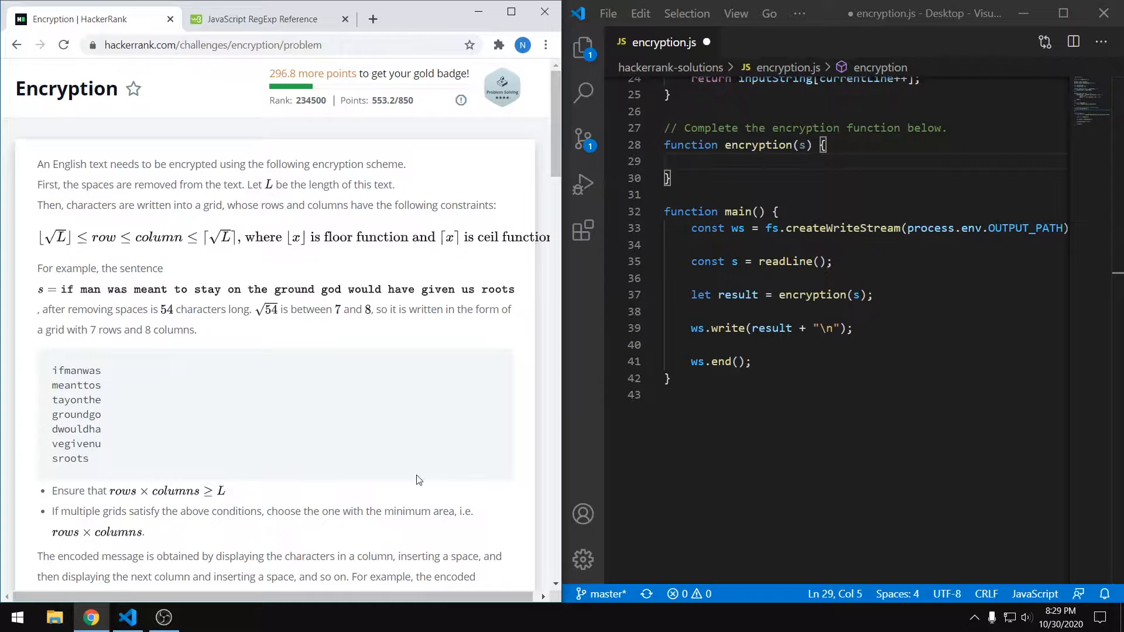
pyautogui.moveTo(423, 446)
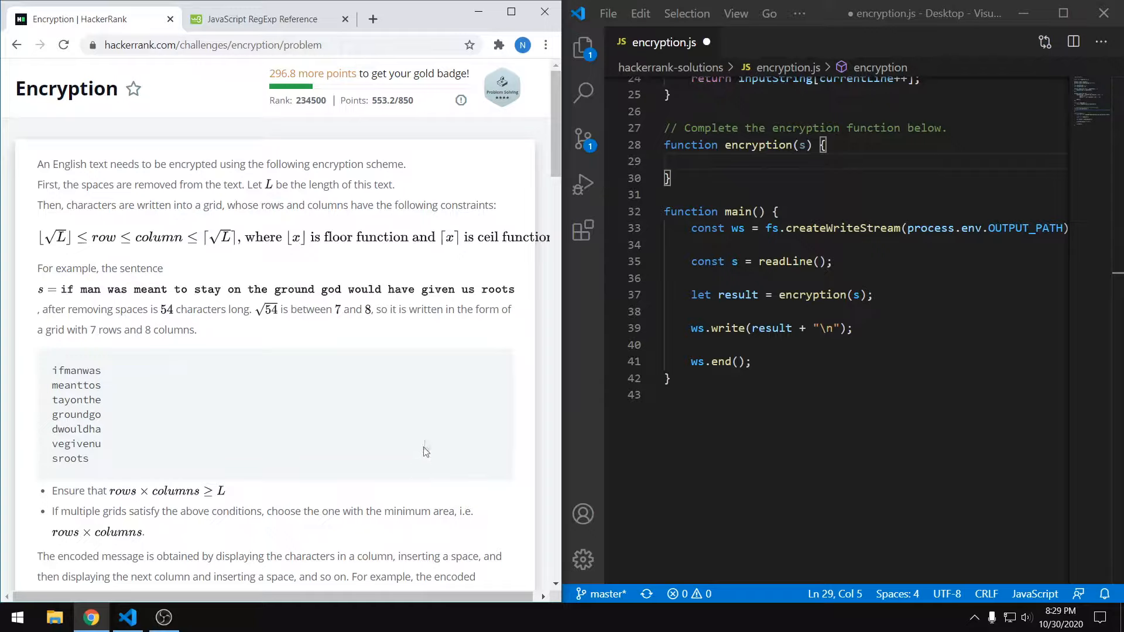
pyautogui.moveTo(142, 268)
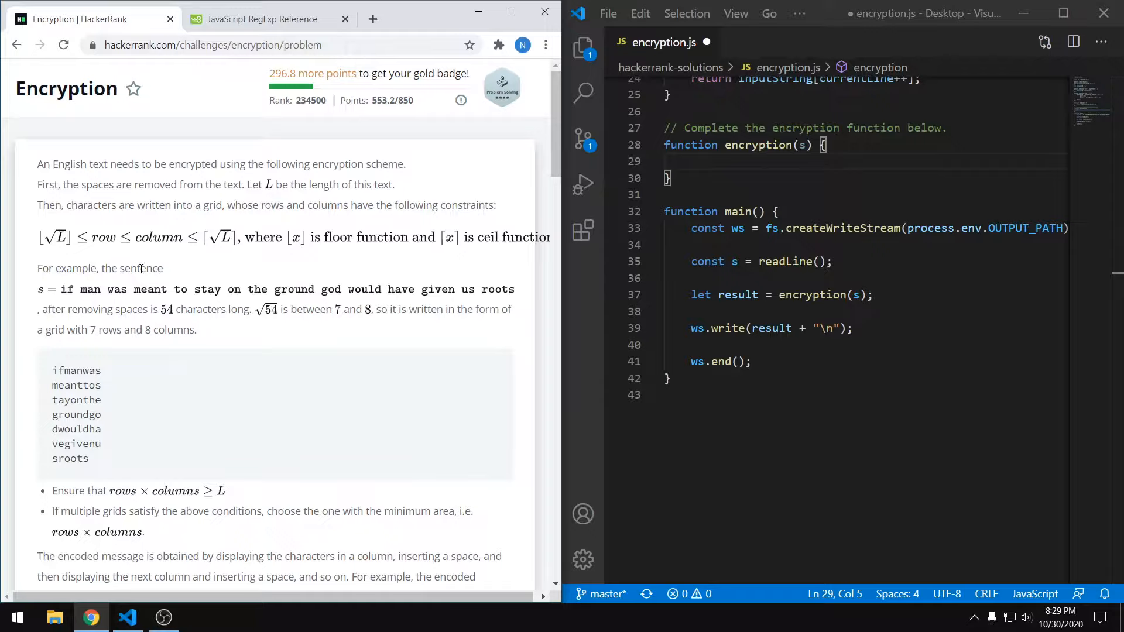
# Step: Highlight the problem rule that spaces are removed from the input, then clear the highlight
pyautogui.moveTo(78, 183); pyautogui.dragTo(202, 184)
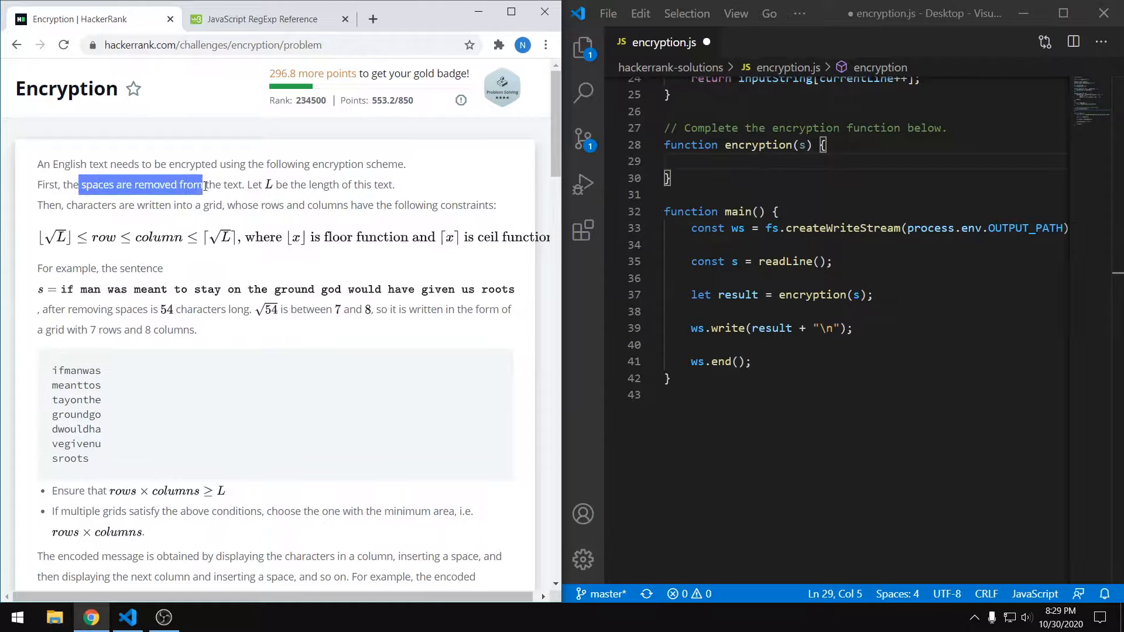
pyautogui.click(211, 369)
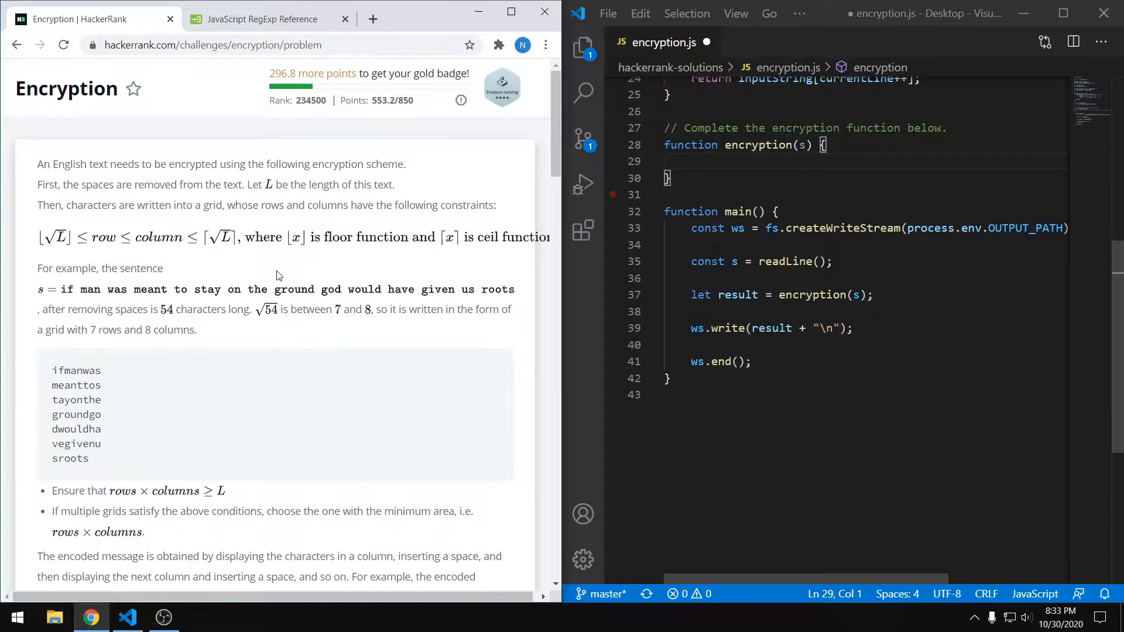
# Step: Browse the W3Schools RegExp reference's syntax example, metacharacters and modifiers tables
pyautogui.click(261, 19)
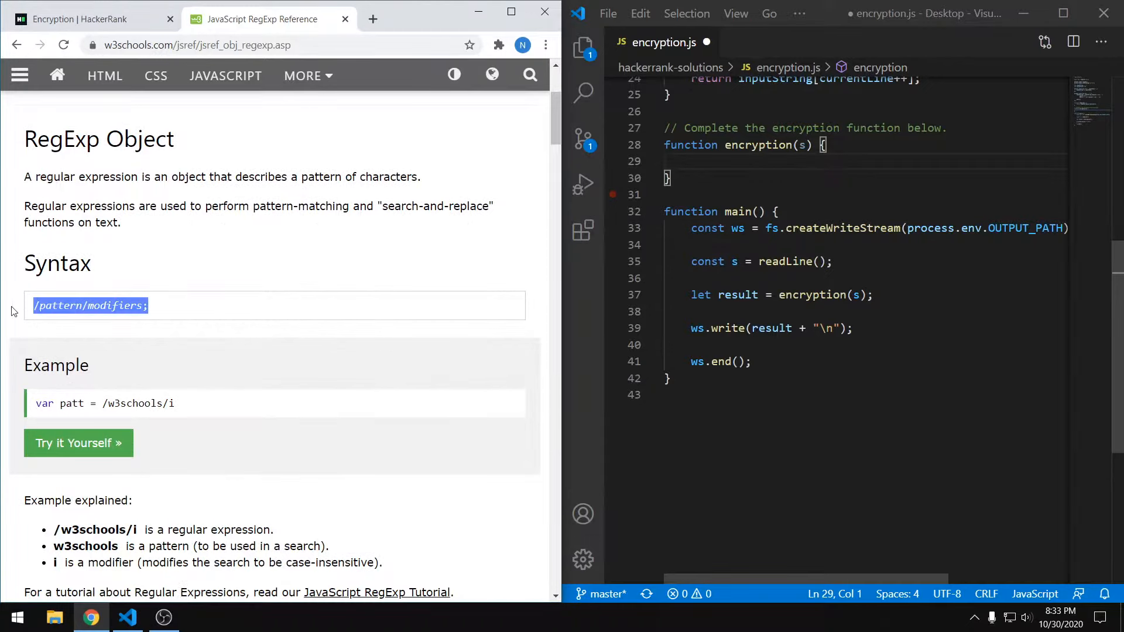
pyautogui.click(218, 317)
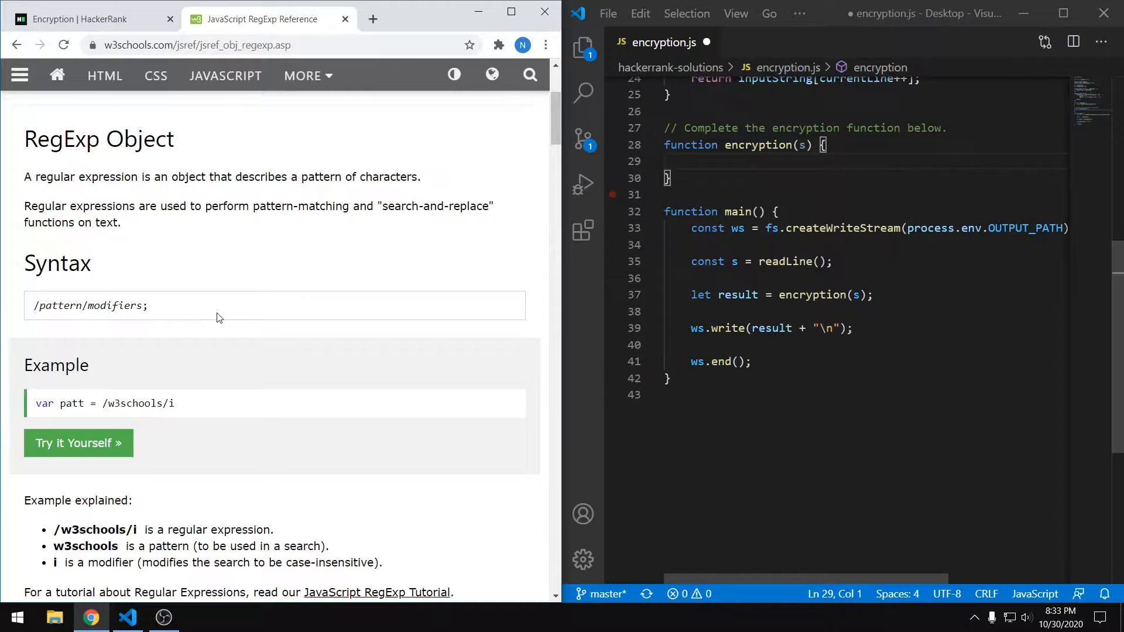
pyautogui.scroll(-3)
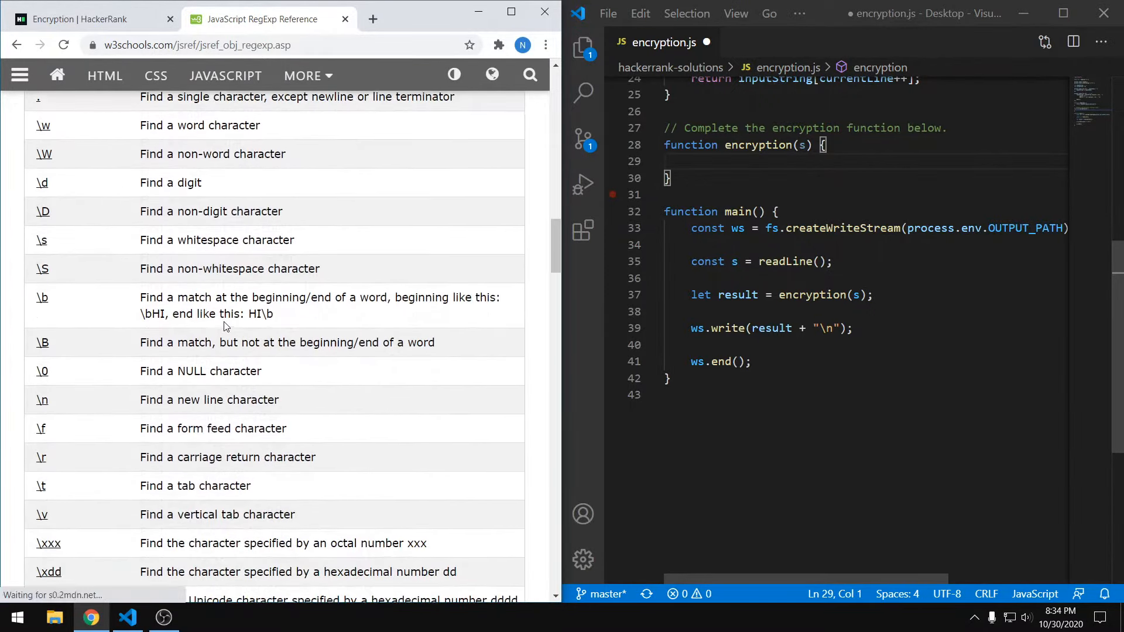
pyautogui.moveTo(67, 247)
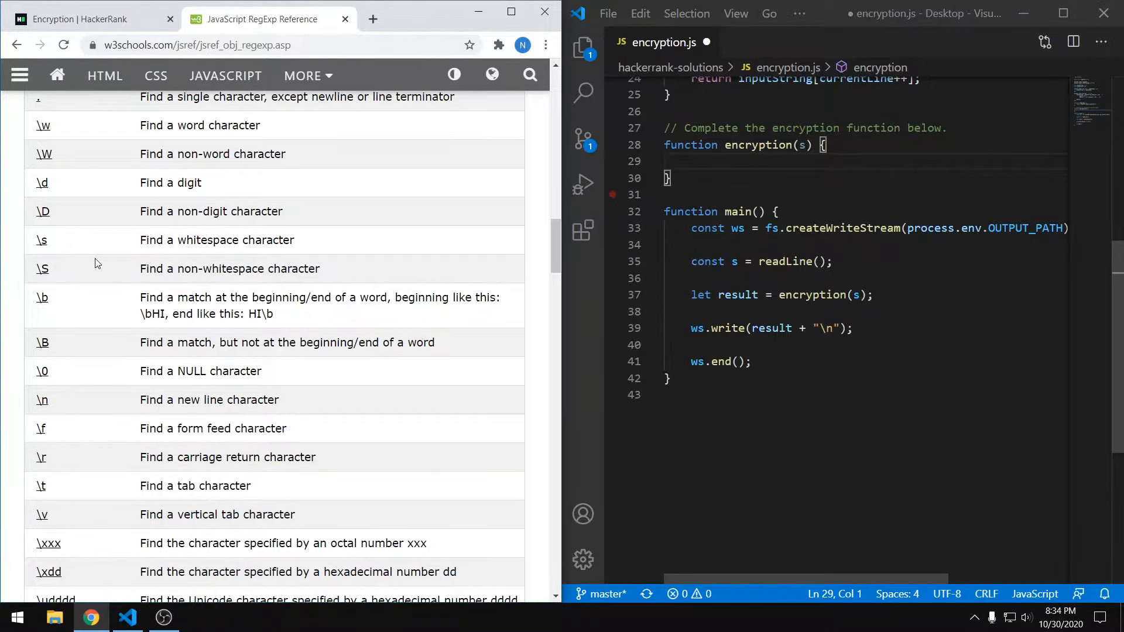
pyautogui.scroll(-3)
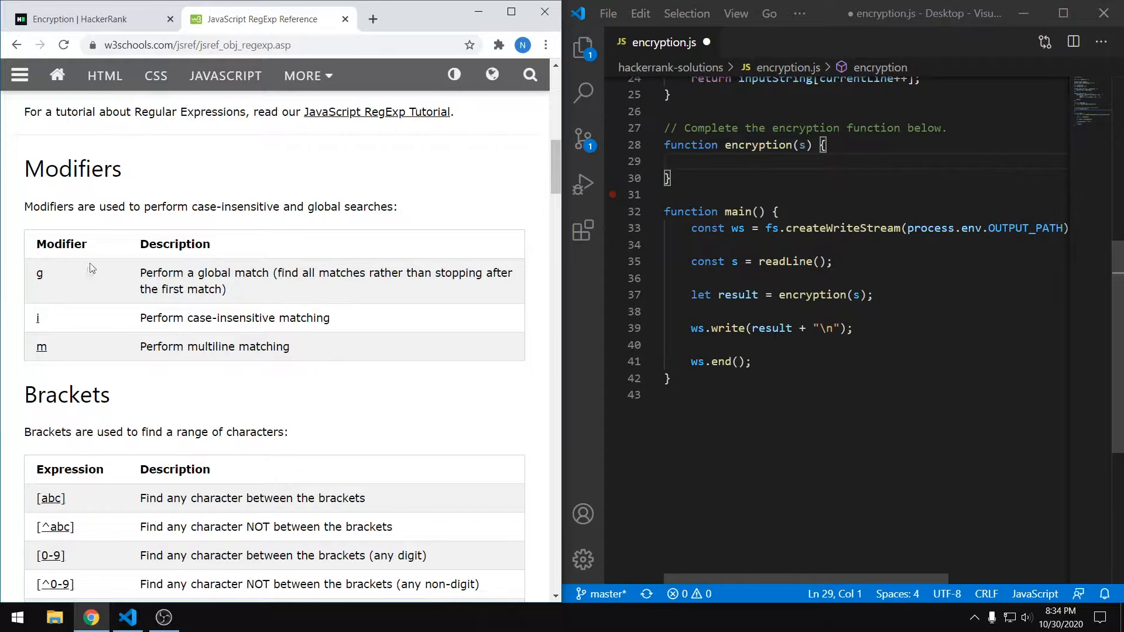
pyautogui.scroll(3)
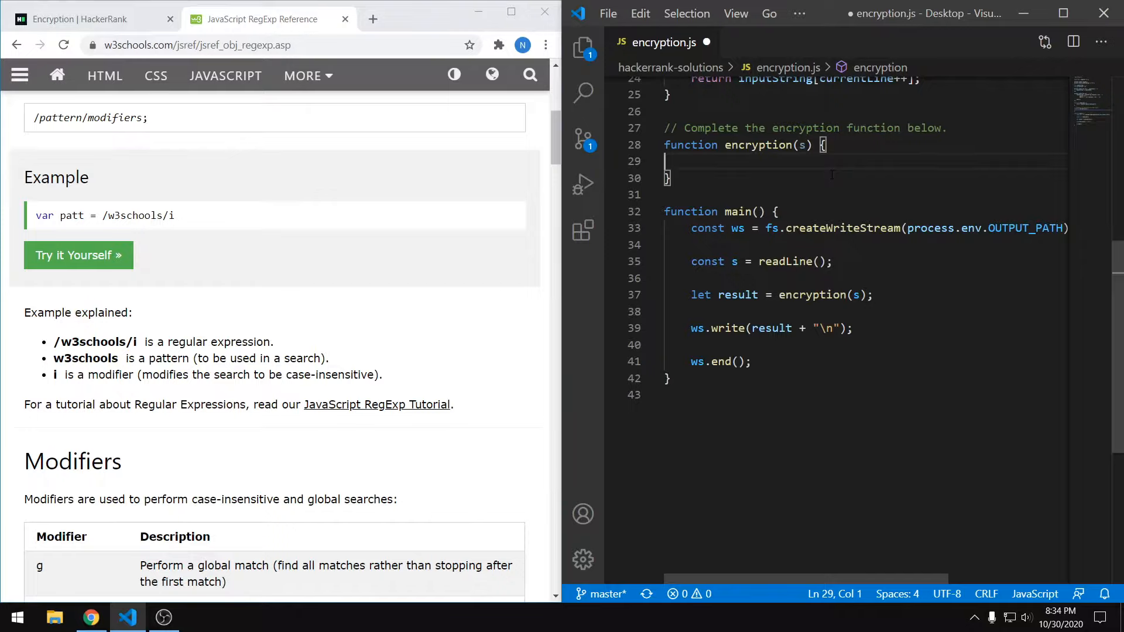
# Step: Write let nospace = s.replace(/\s/g, ""); as the function's first line
pyautogui.write('let')
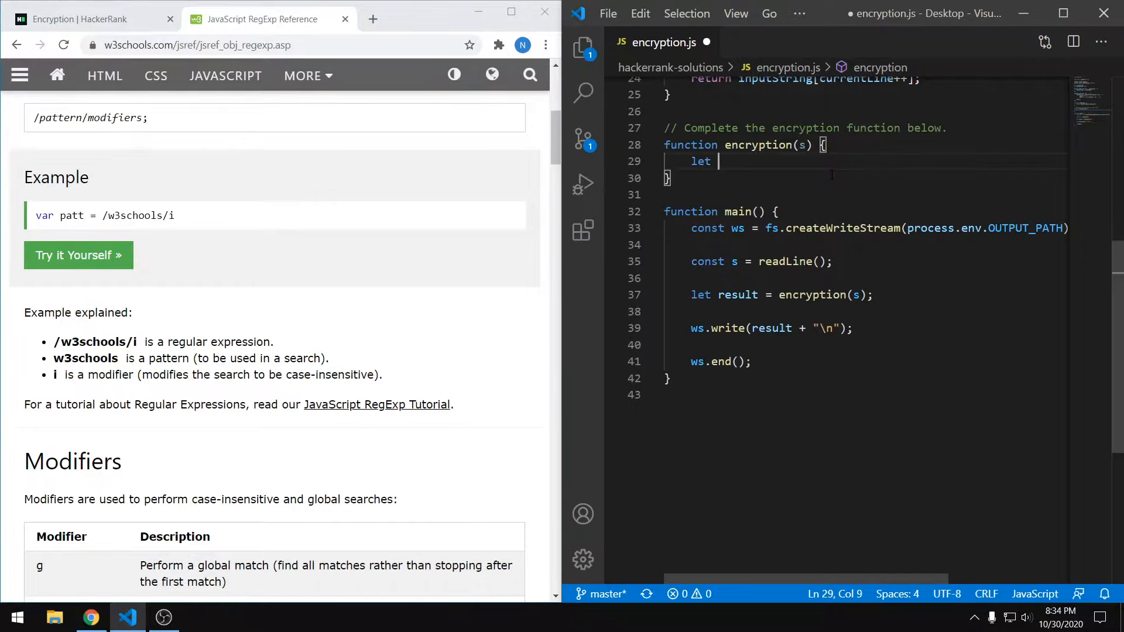
pyautogui.write('nospace =')
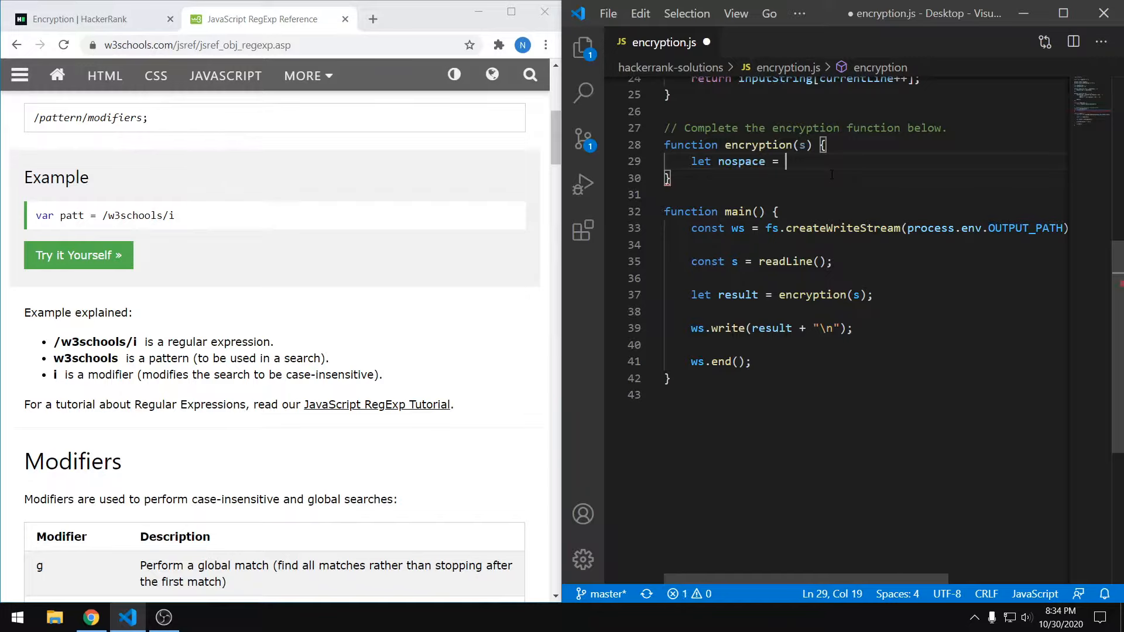
pyautogui.write('s.replace(')
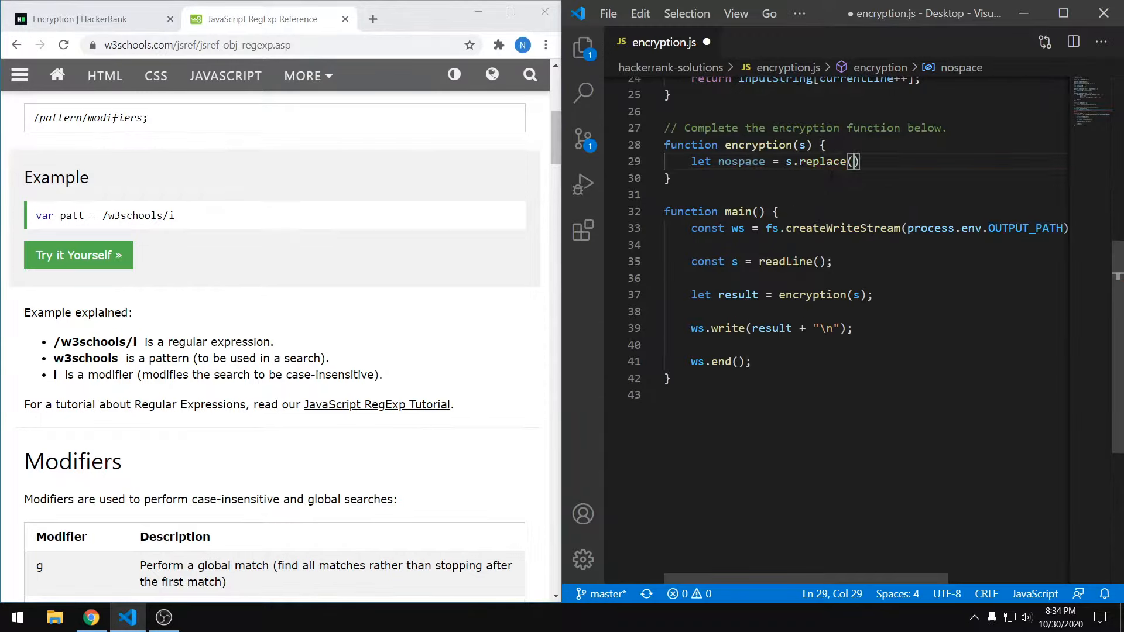
pyautogui.write('/')
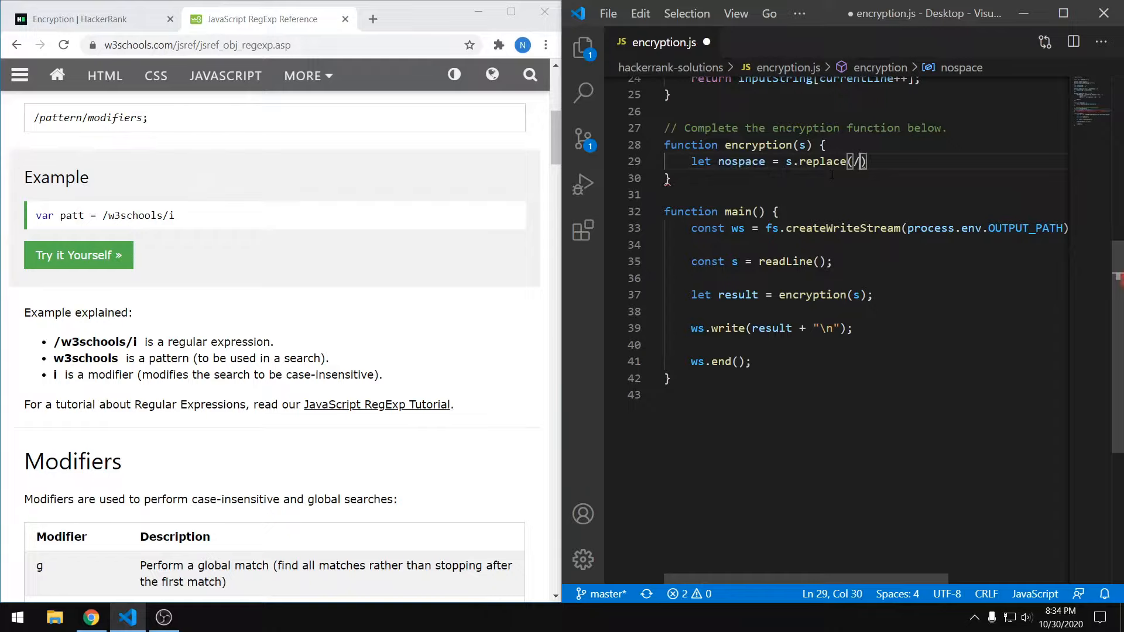
pyautogui.write('\\s')
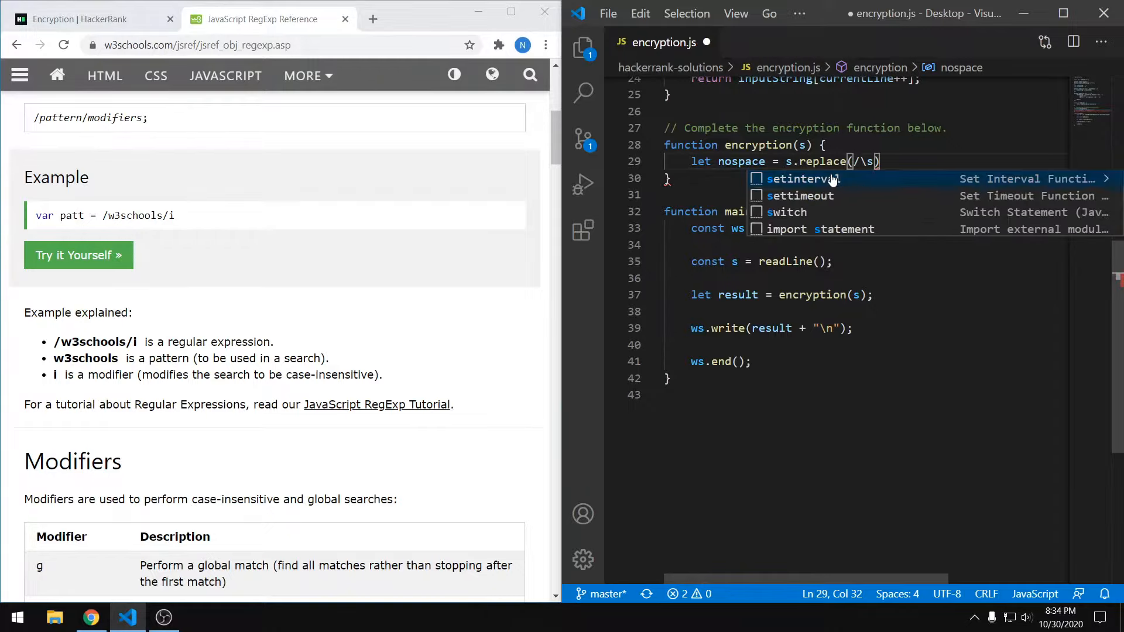
pyautogui.write('/g,')
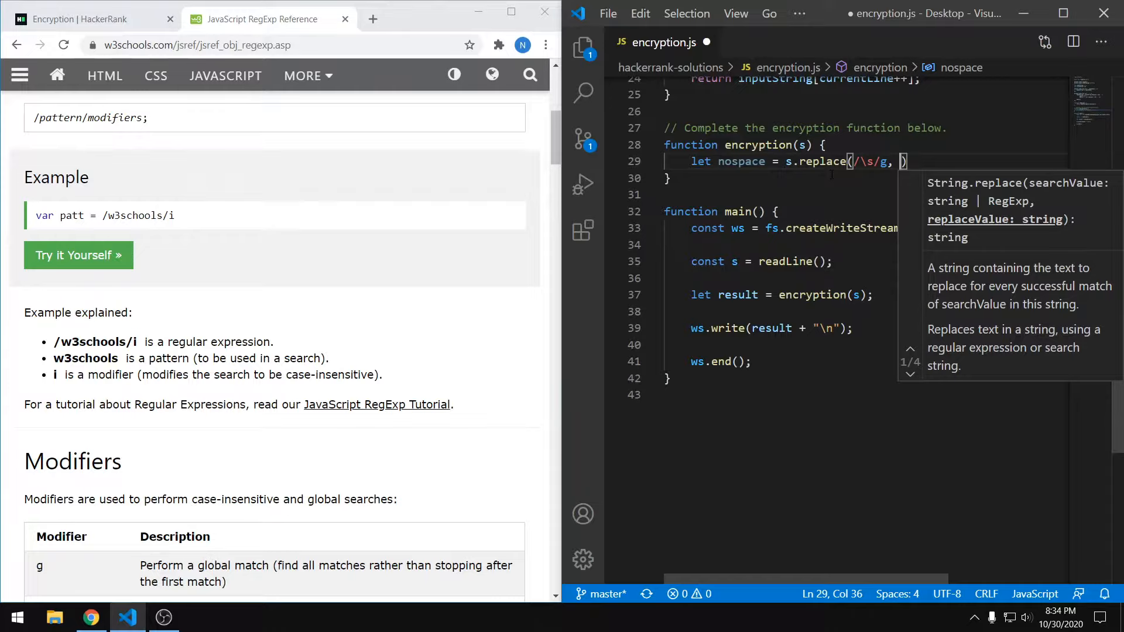
pyautogui.write('"')
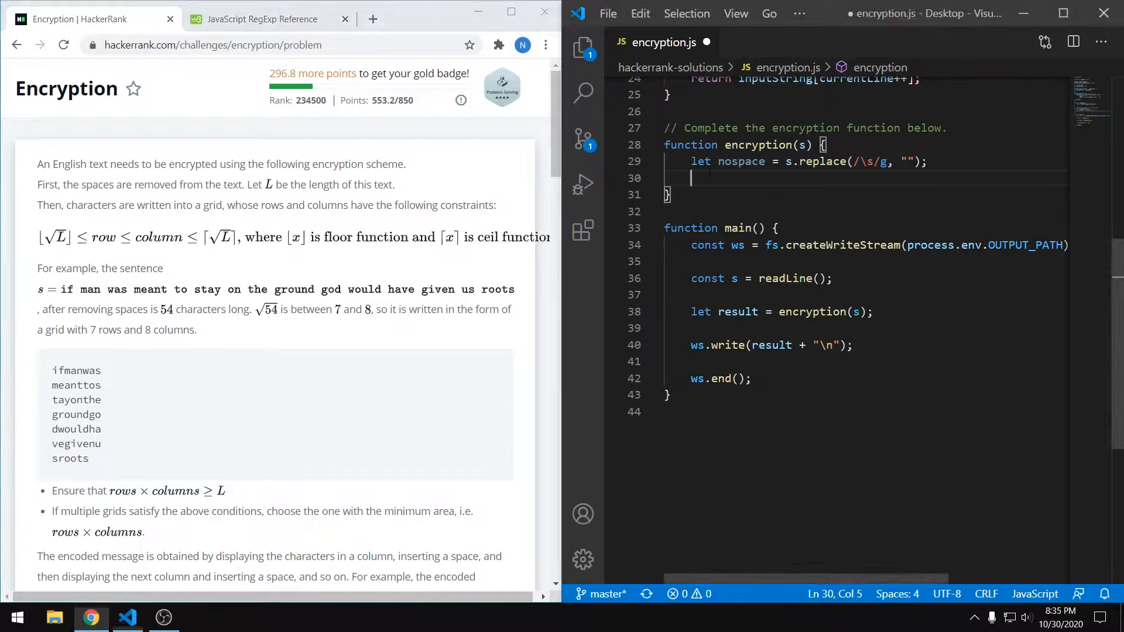
# Step: Write let row = Math.floor(Math.sqrt(nospace.length));
pyautogui.write('let row =')
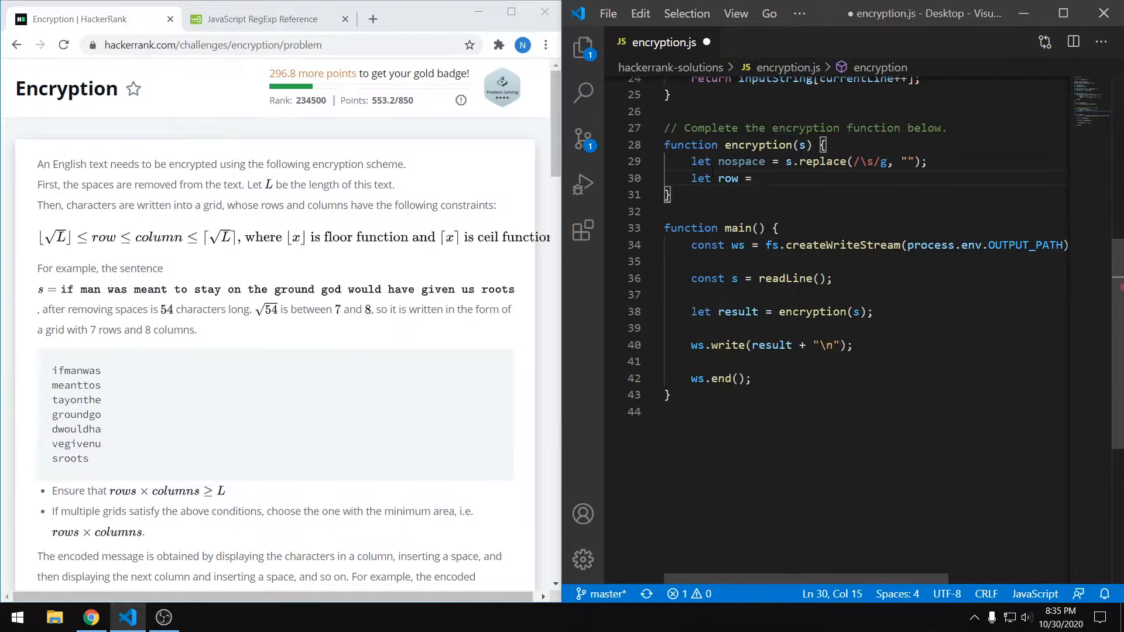
pyautogui.write('Math')
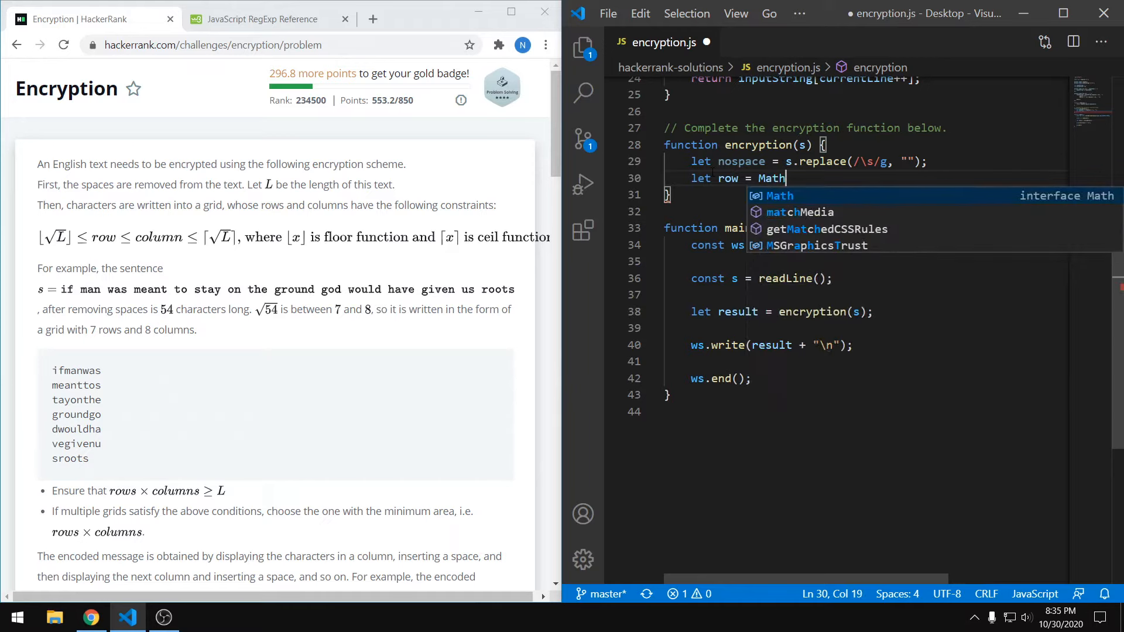
pyautogui.write('.floor')
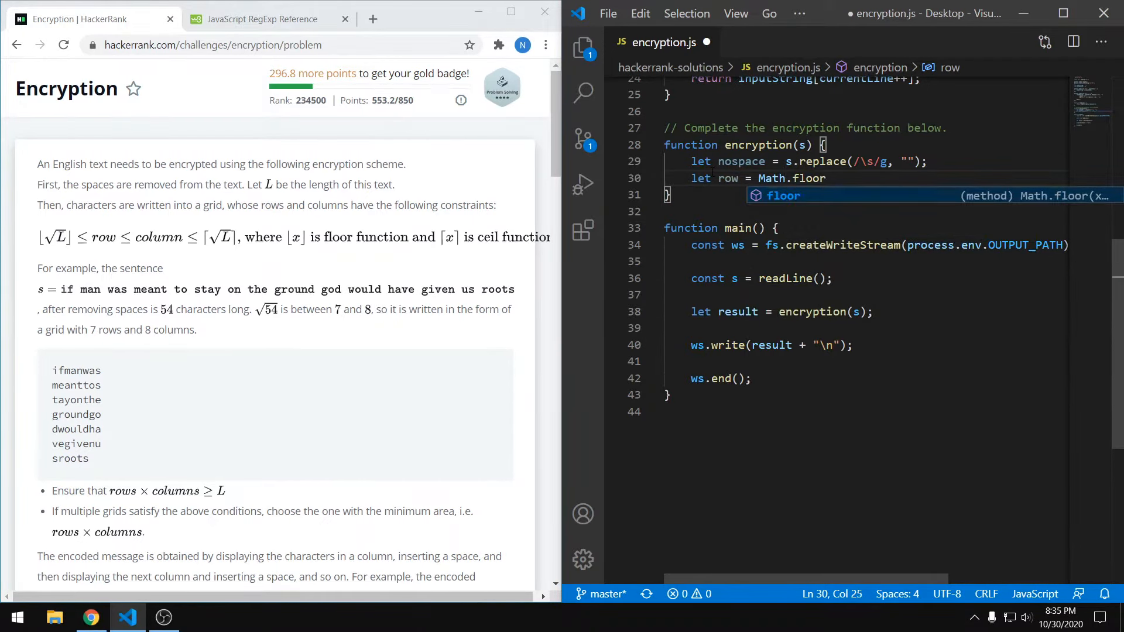
pyautogui.write('(M')
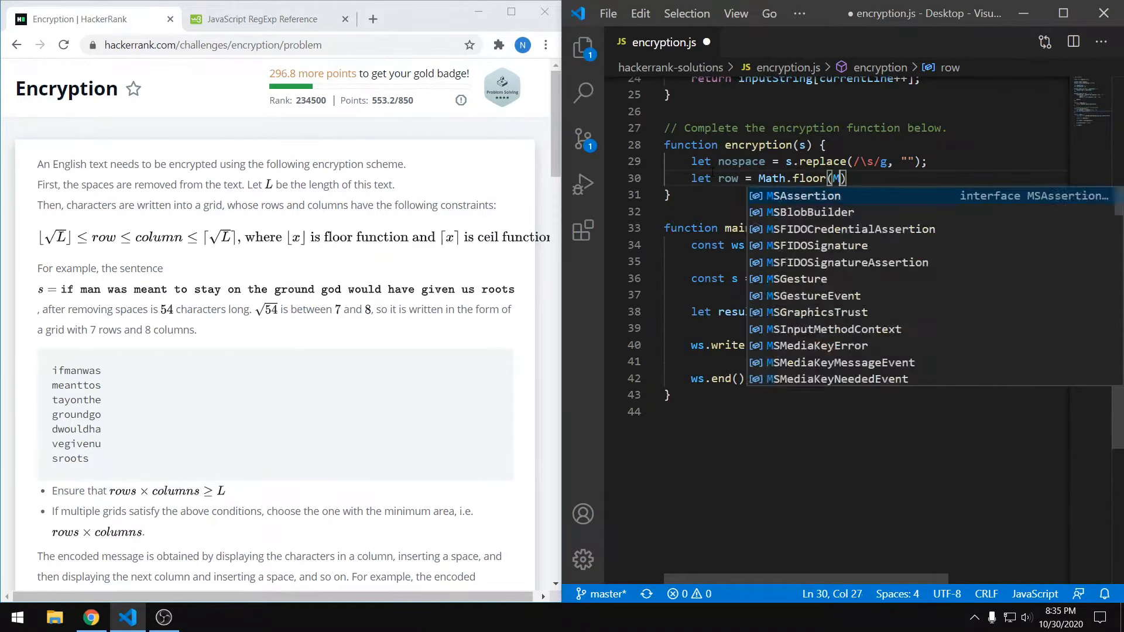
pyautogui.write('Math.sqrt(')
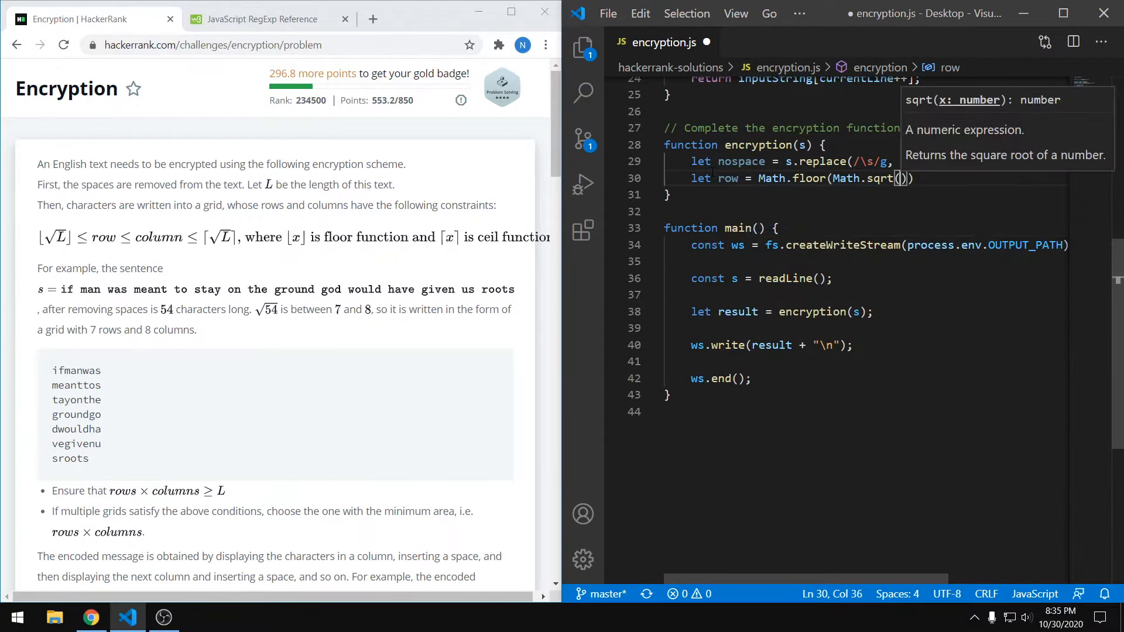
pyautogui.write('mpsace')
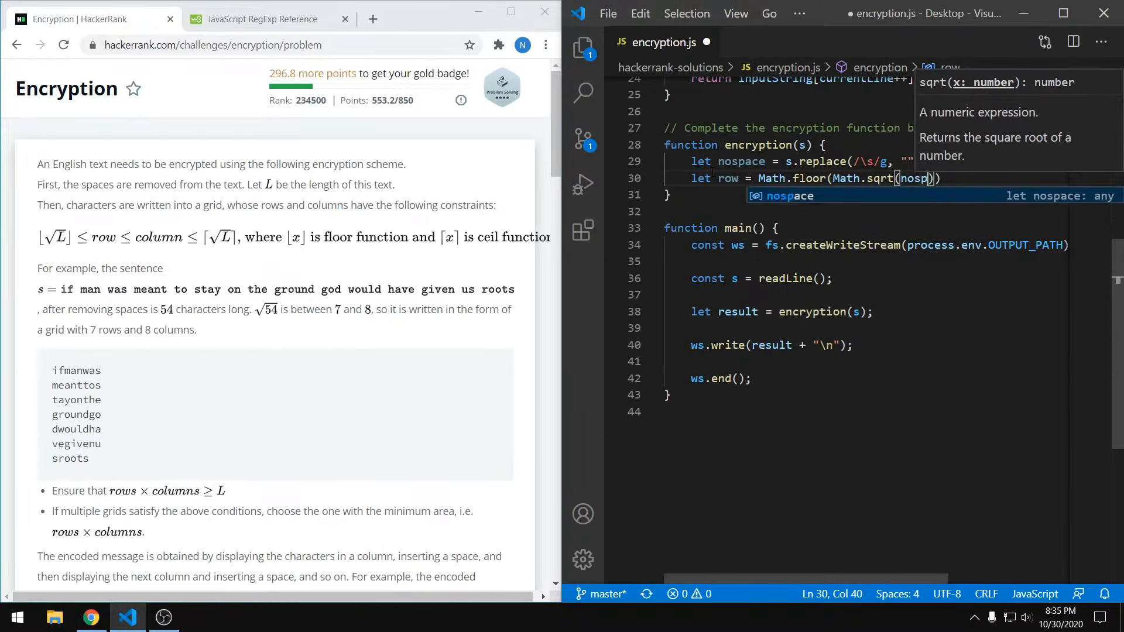
pyautogui.write('.')
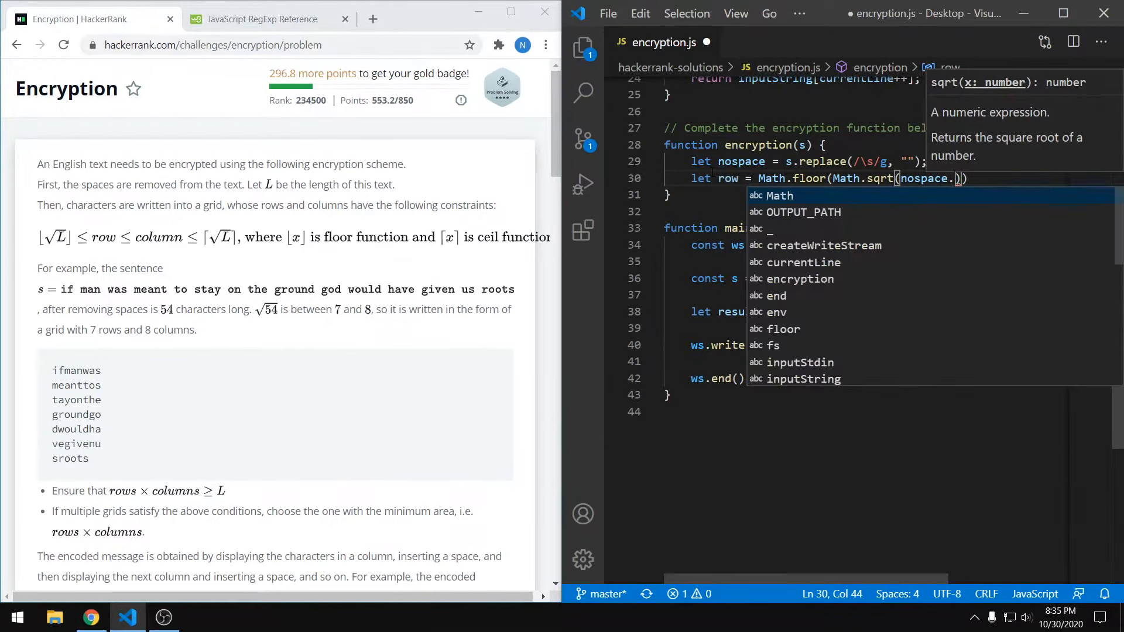
pyautogui.write('length')
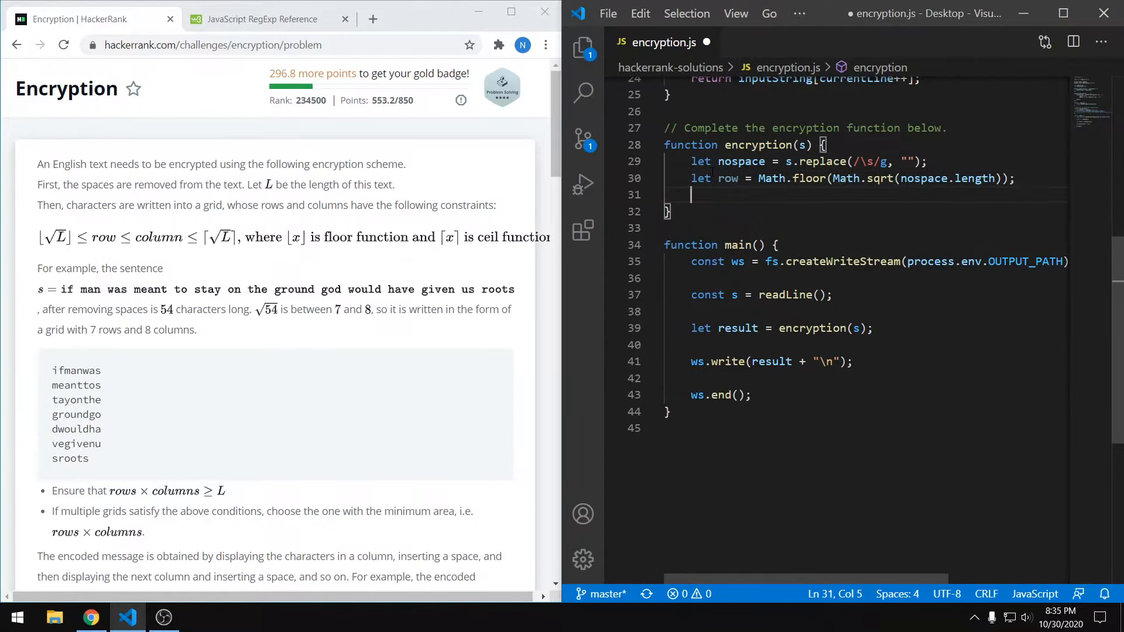
# Step: Duplicate the line as let col = Math.ceil(Math.sqrt(nospace.length)); and begin the if
pyautogui.write('l')
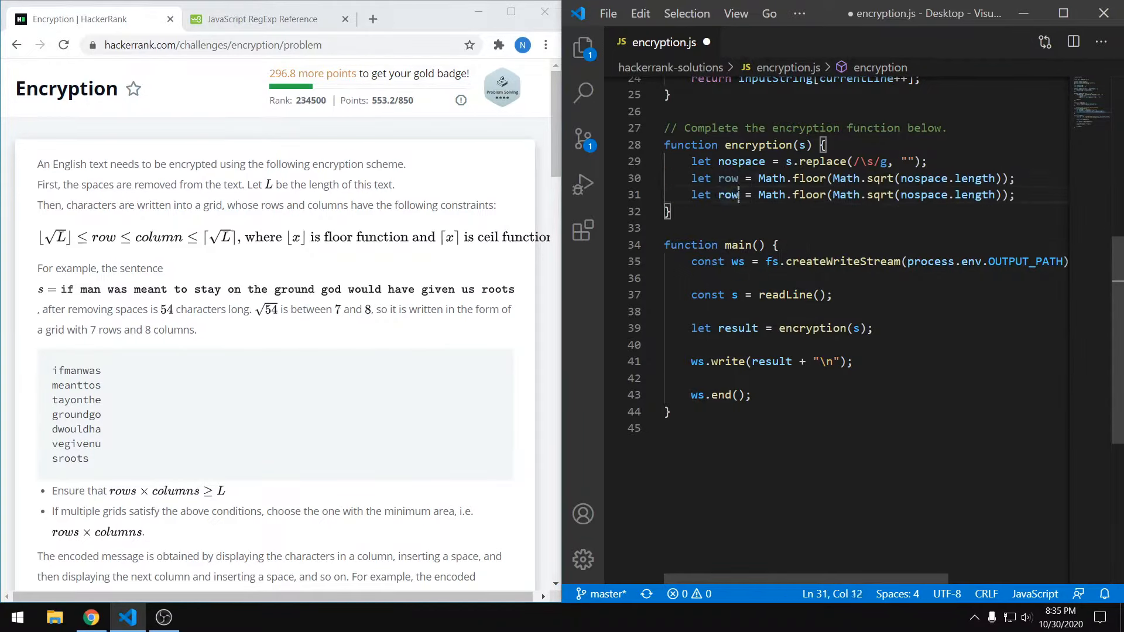
pyautogui.write('col')
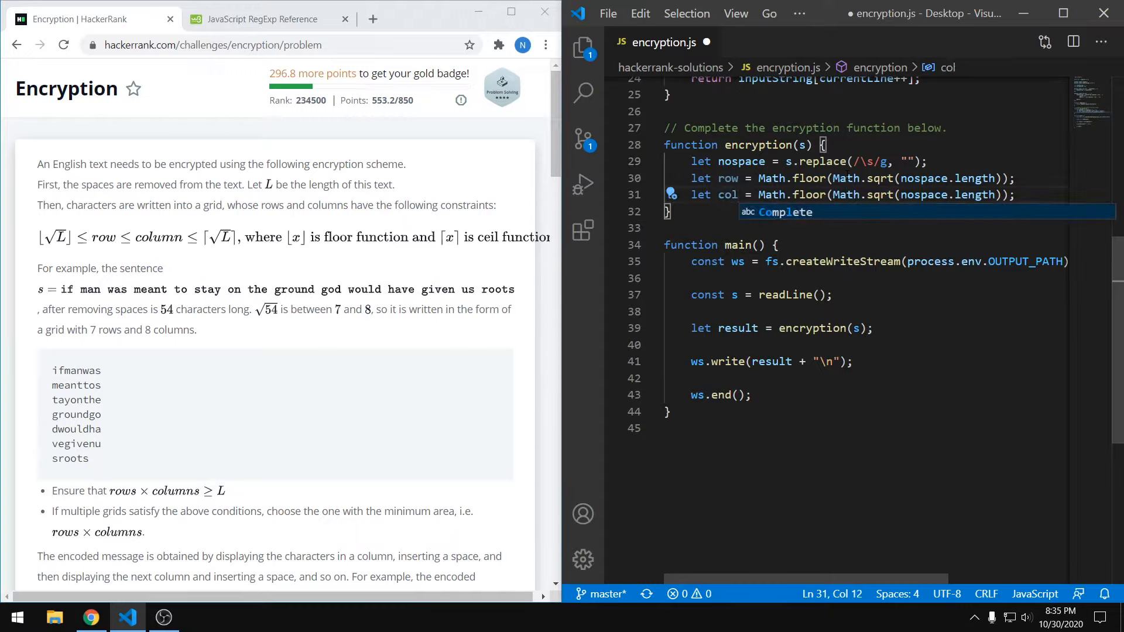
pyautogui.doubleClick(805, 194)
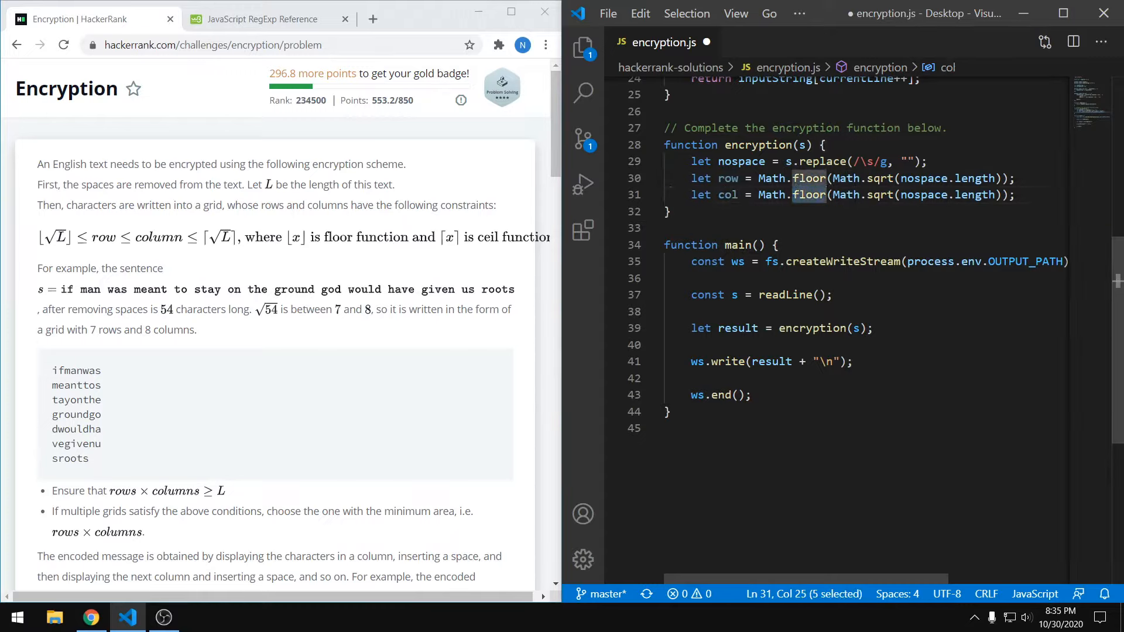
pyautogui.write('ceil')
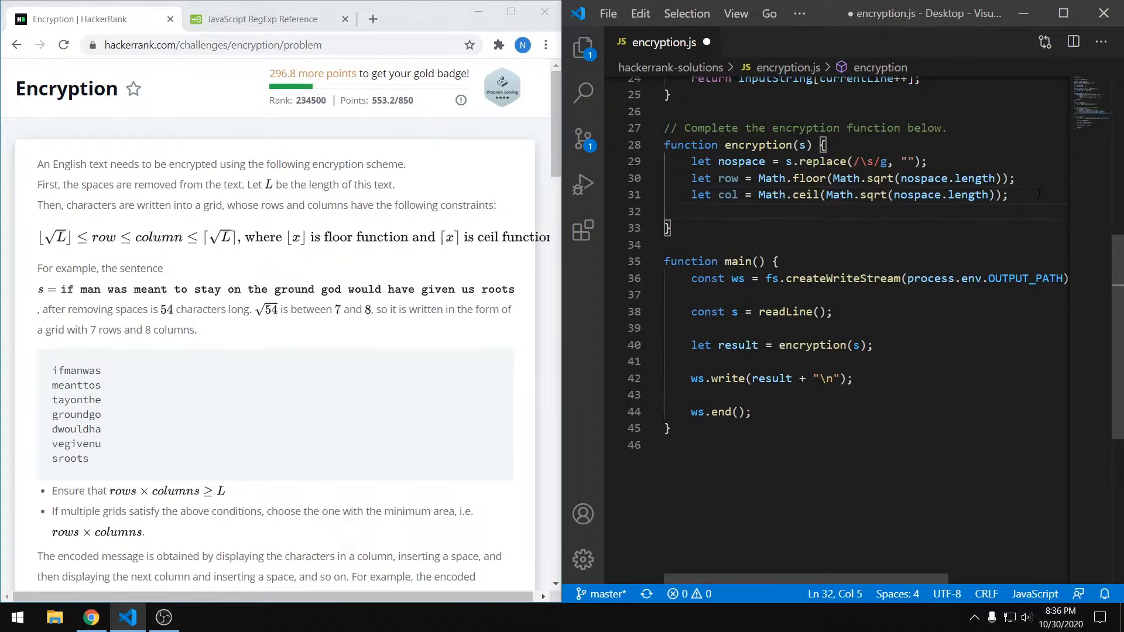
pyautogui.write('i')
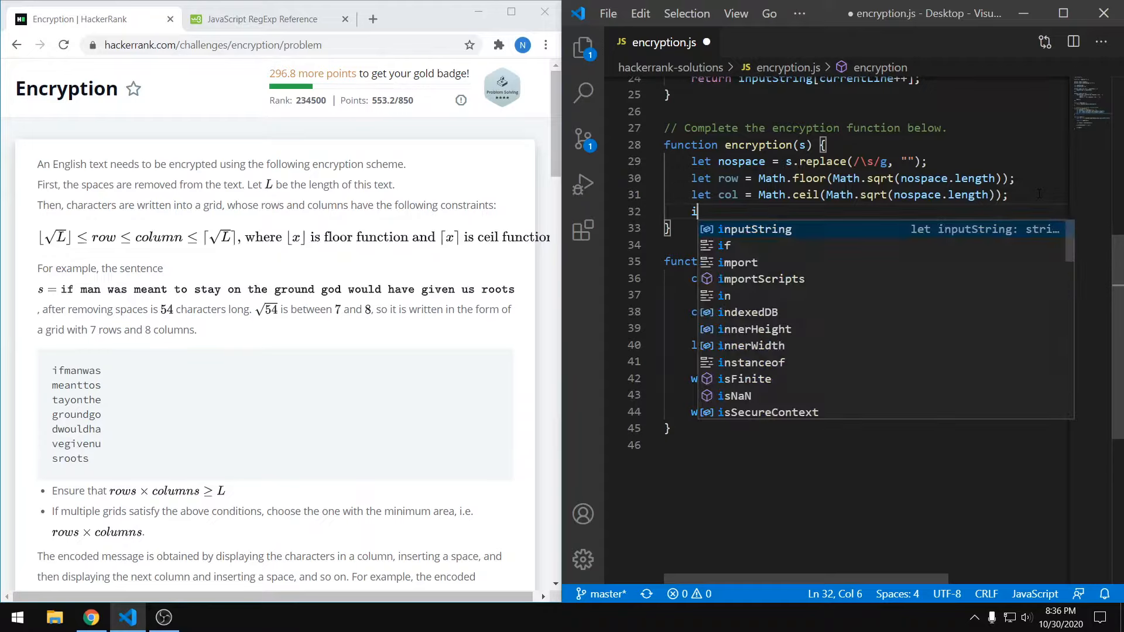
# Step: Write if (row * col < nospace.length) { row++; }
pyautogui.write('f (row * col <')
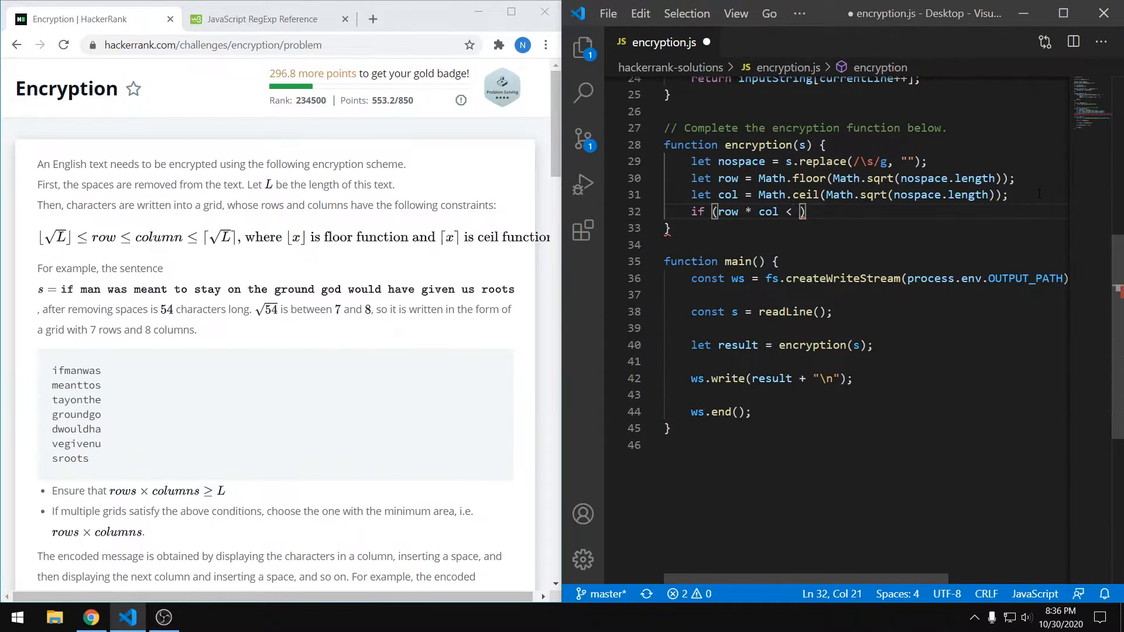
pyautogui.write('nospace.length')
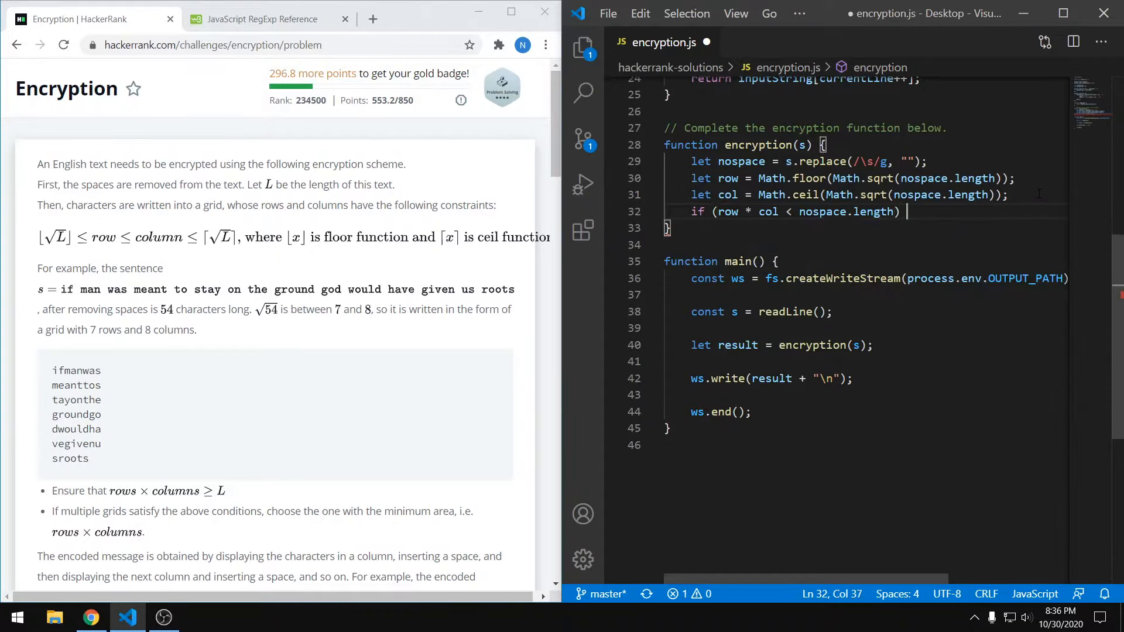
pyautogui.write('{')
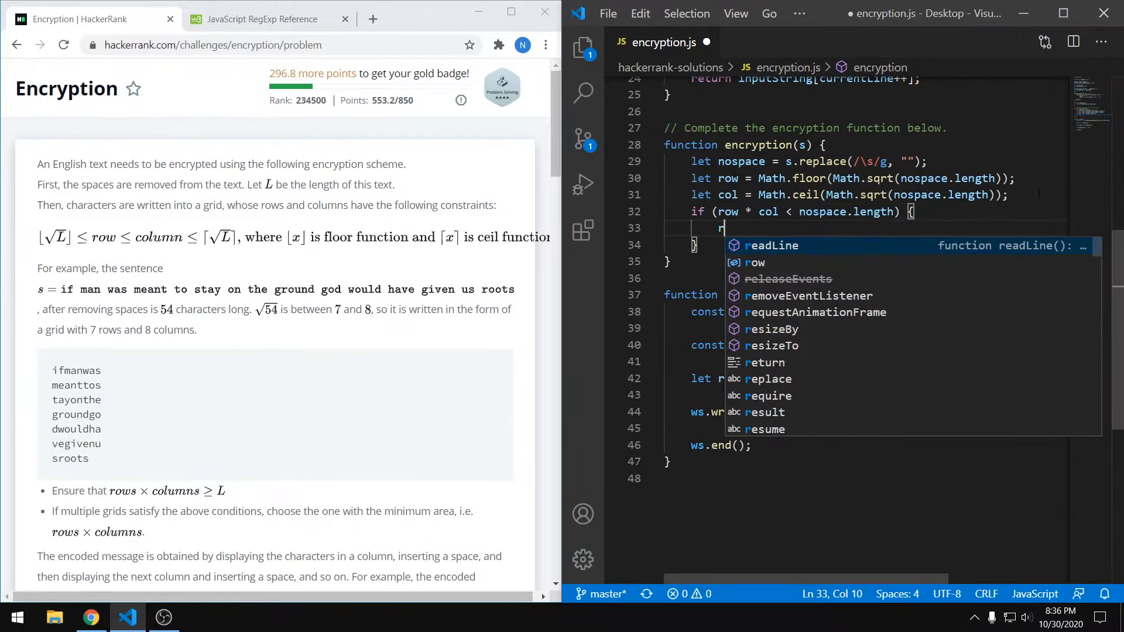
pyautogui.write('ow++;')
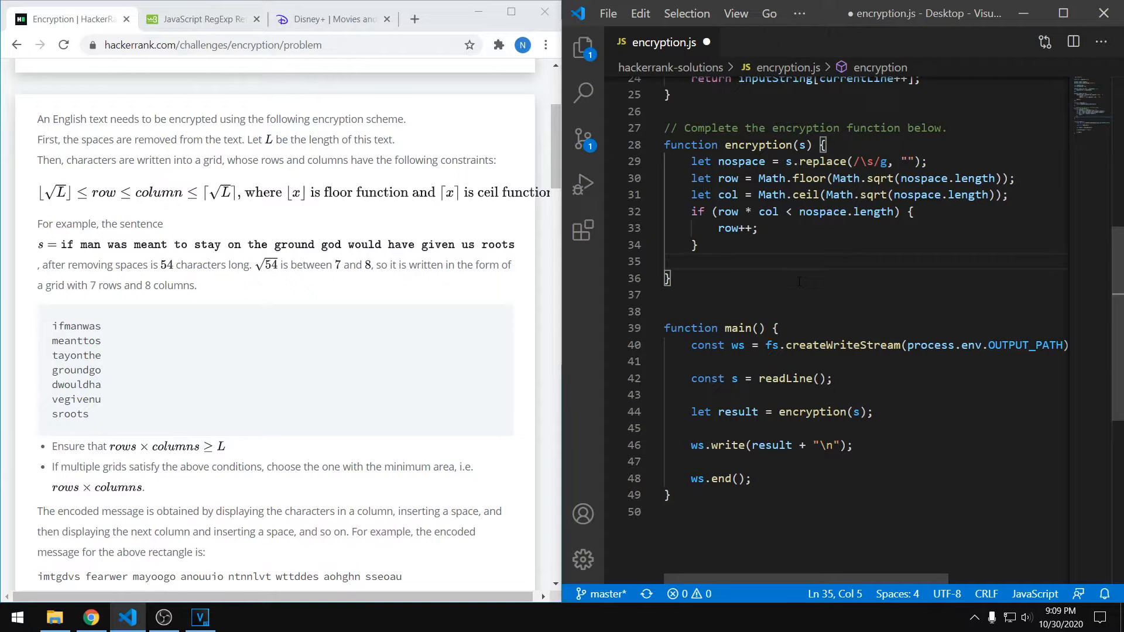
# Step: Declare var newstr = ""; and an empty for (let i = 0; i < col; i++) loop
pyautogui.write('var')
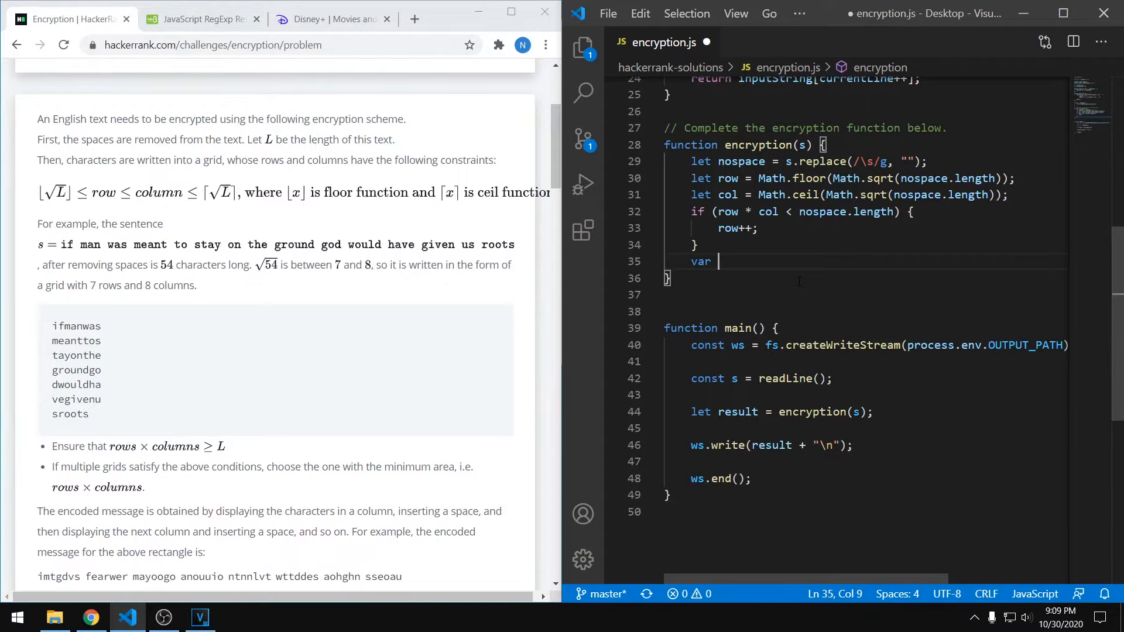
pyautogui.write('newstr = "";')
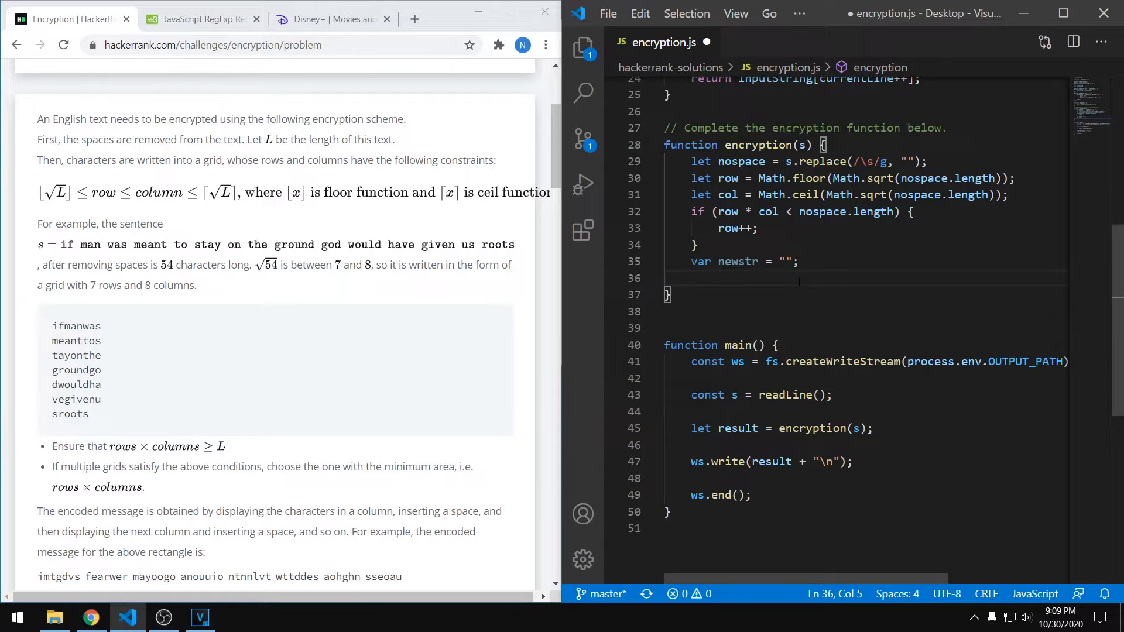
pyautogui.write('for (let')
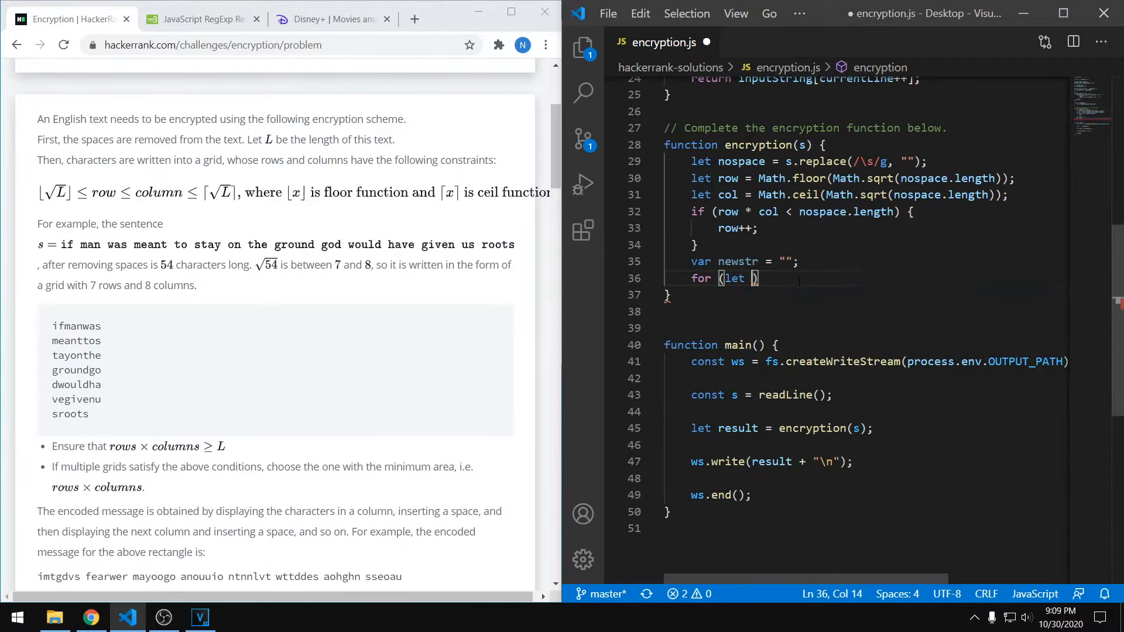
pyautogui.write('i = 0; i')
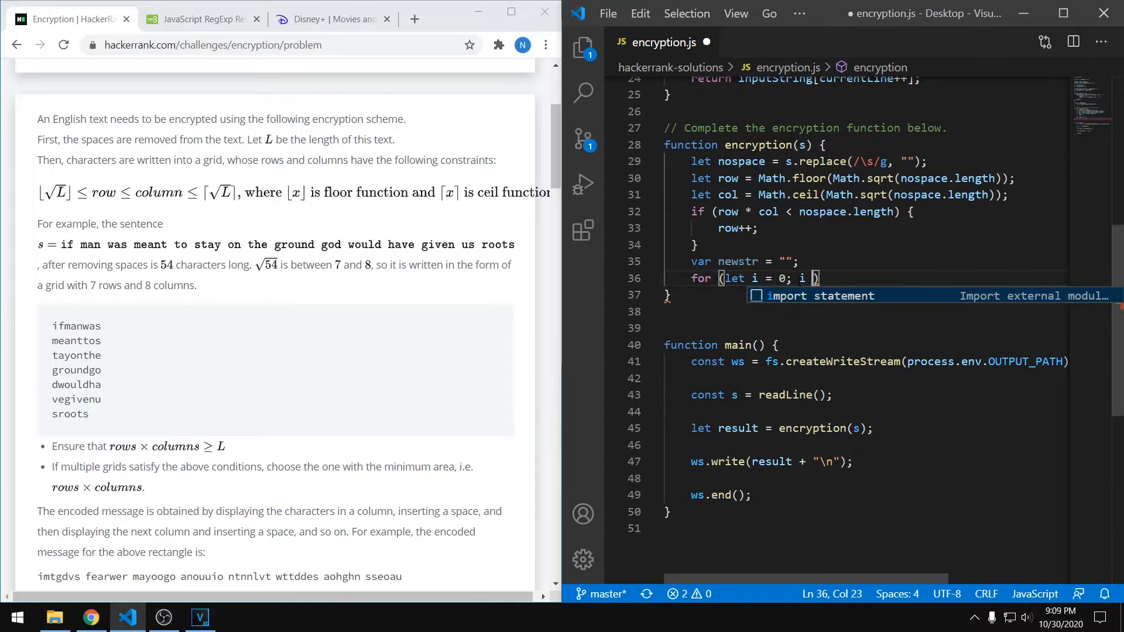
pyautogui.write('< col; i++')
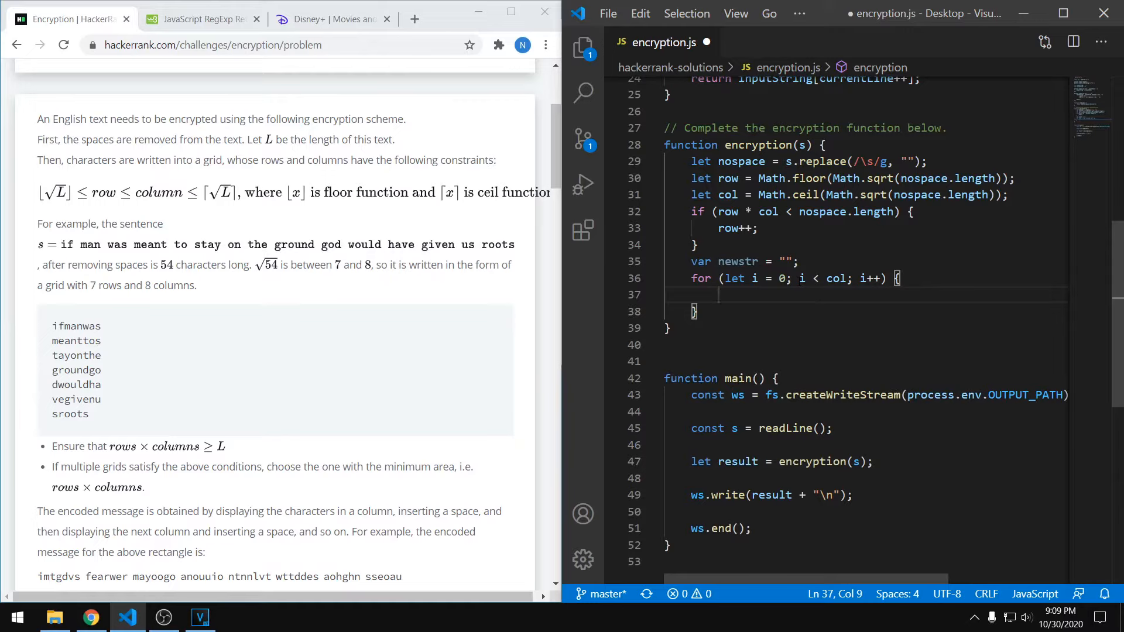
# Step: Inside the for loop write let jump = 0; and an empty while (i + jump < nospace.length) loop
pyautogui.write('let')
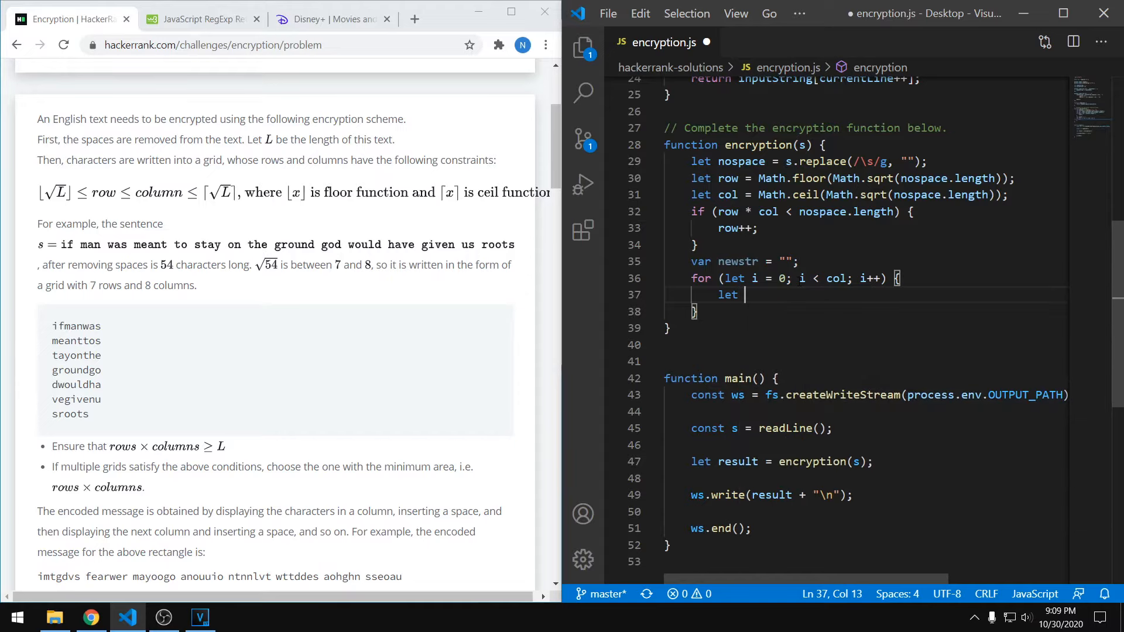
pyautogui.write('jump = 0;')
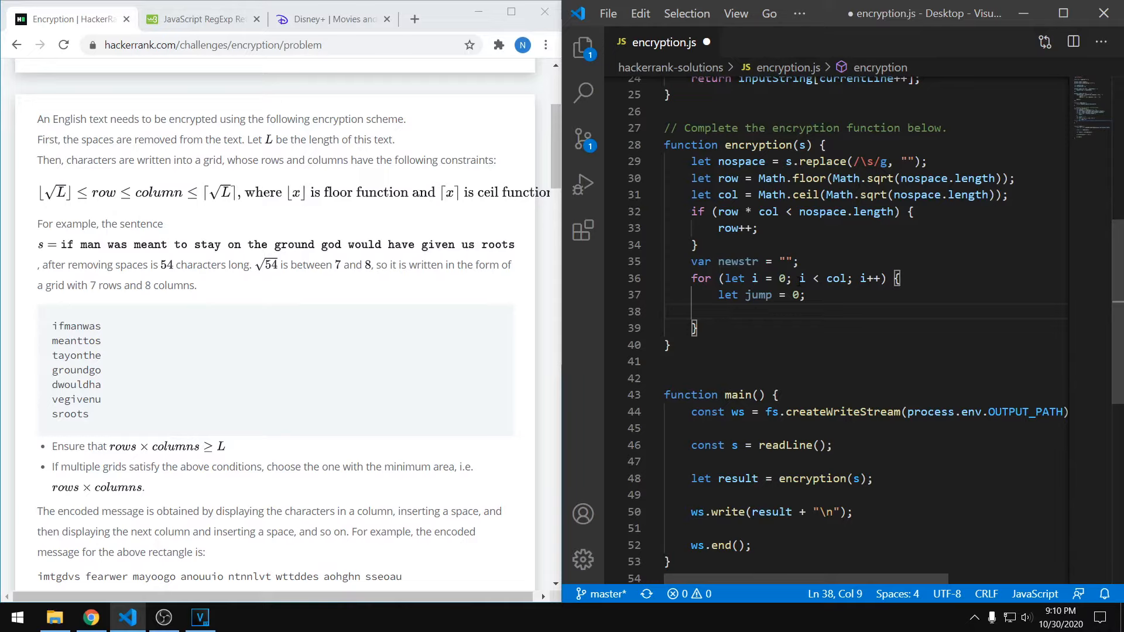
pyautogui.write('whi')
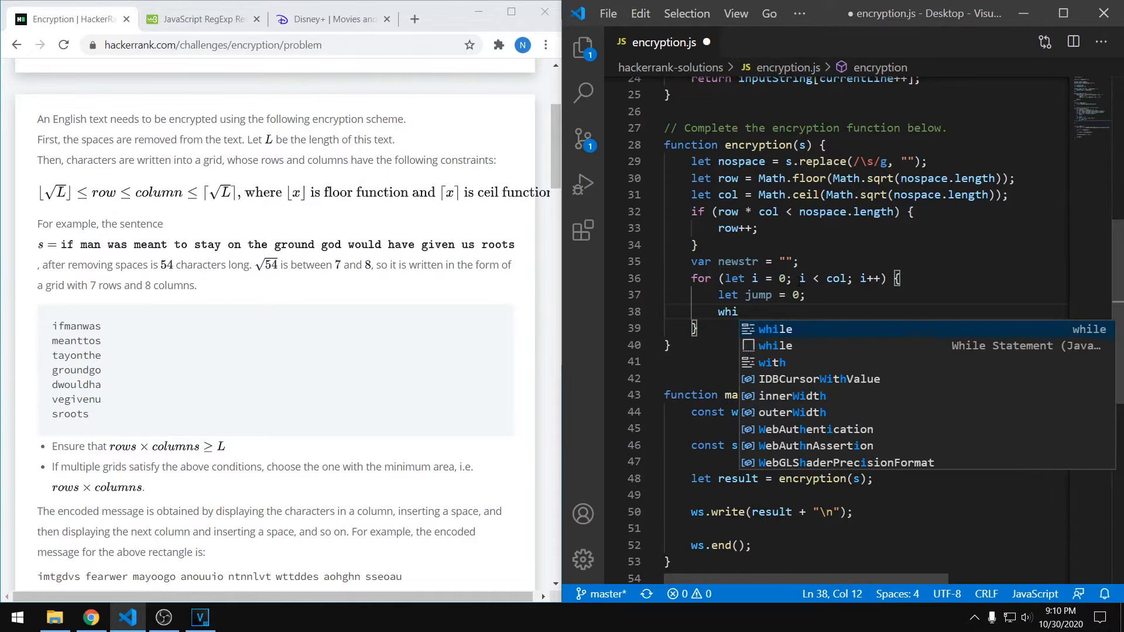
pyautogui.press('Tab')
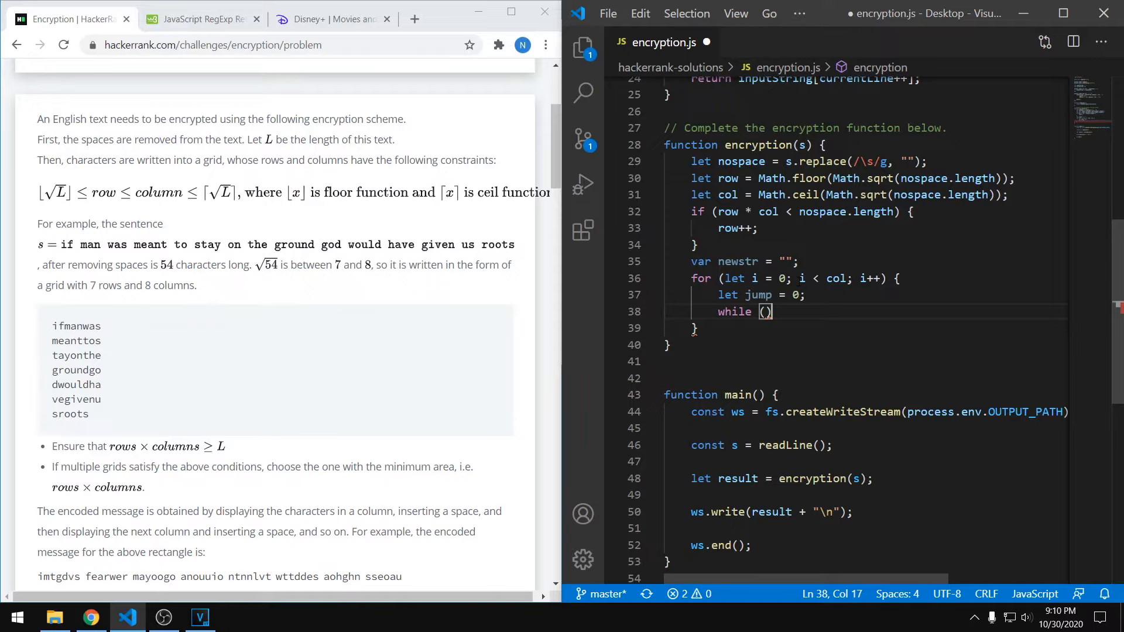
pyautogui.write('i +')
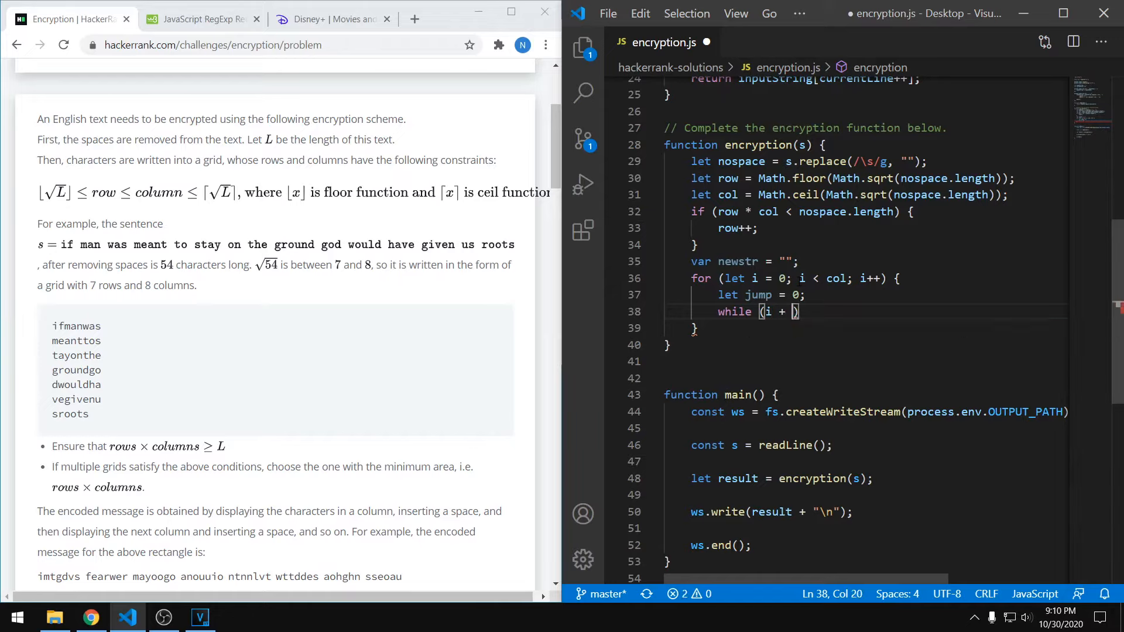
pyautogui.write('jump')
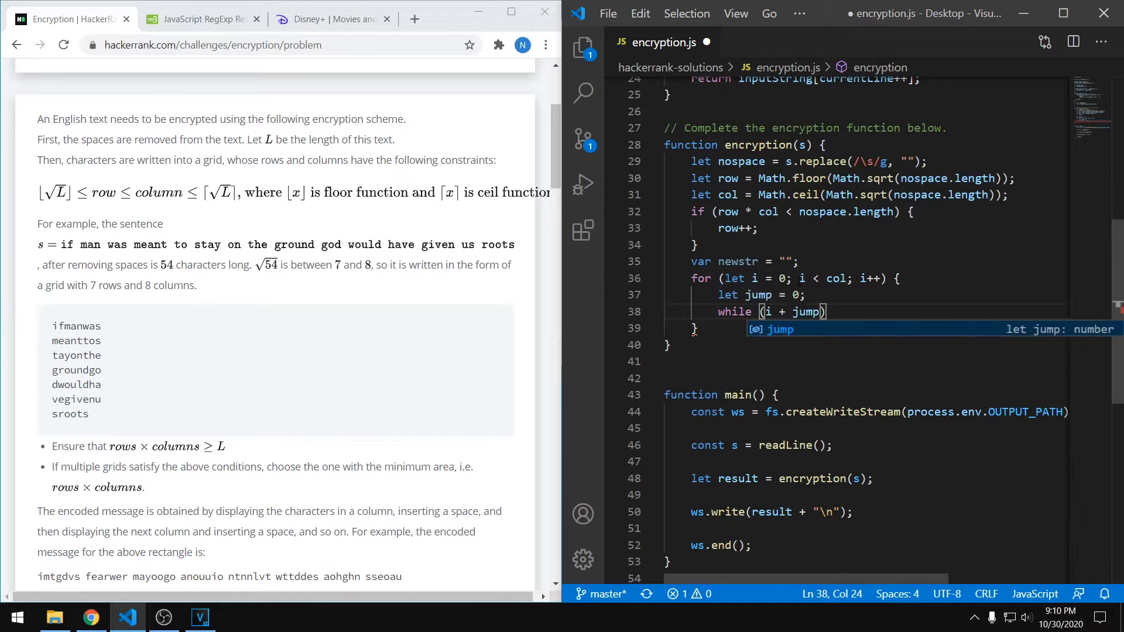
pyautogui.write('<')
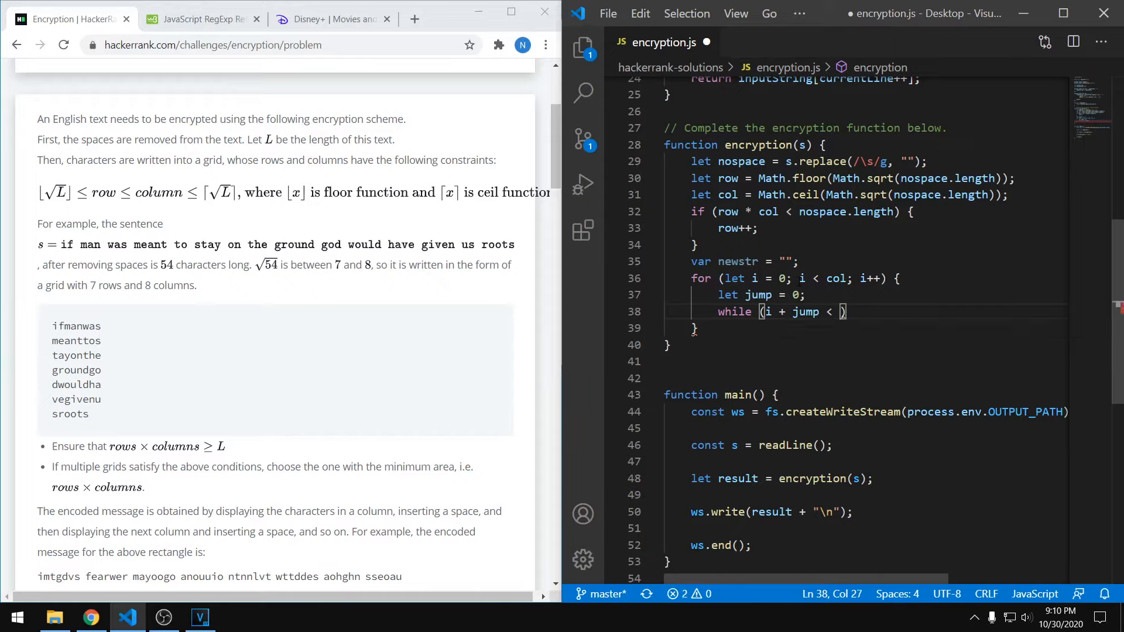
pyautogui.write('nospace.length')
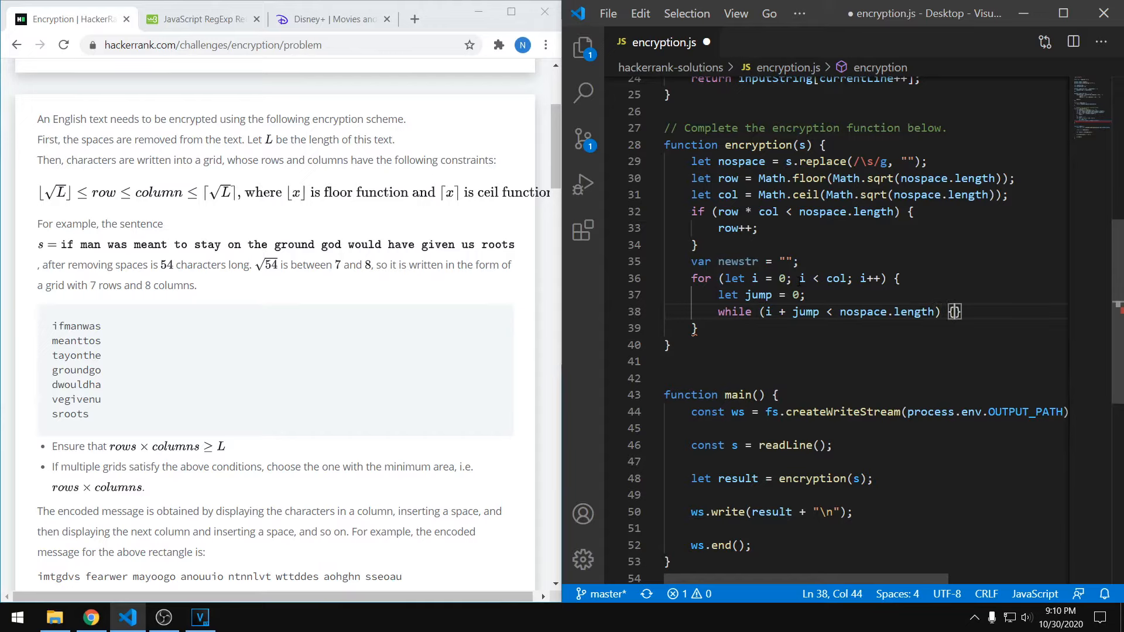
pyautogui.press('enter')
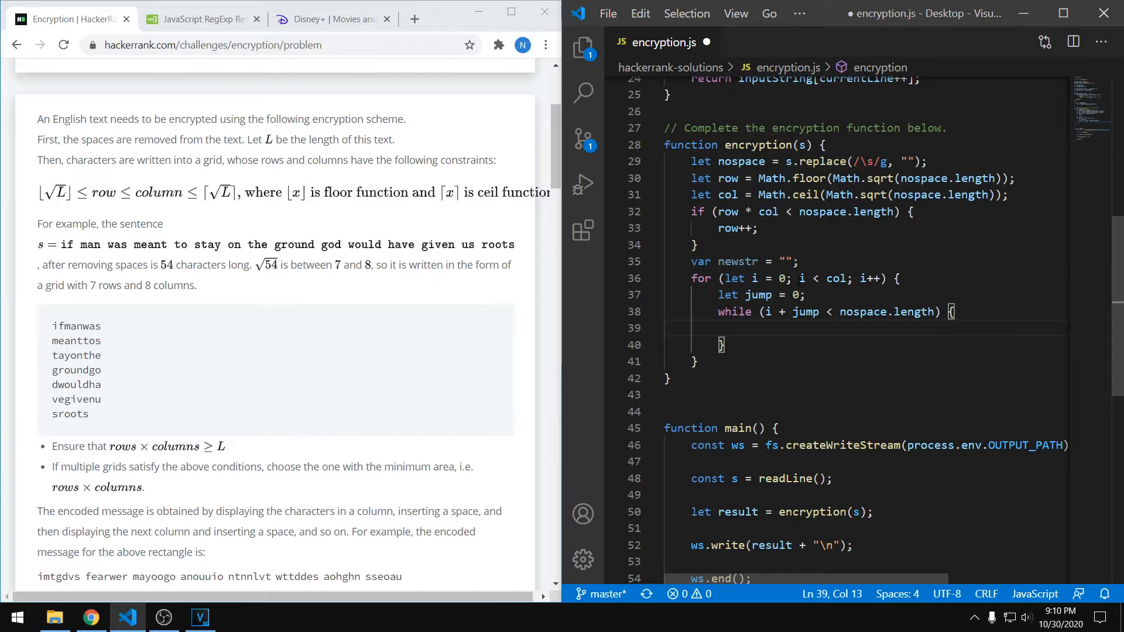
# Step: In the while body write newstr += nospace[i + jump]; and jump += col;
pyautogui.write('newstr')
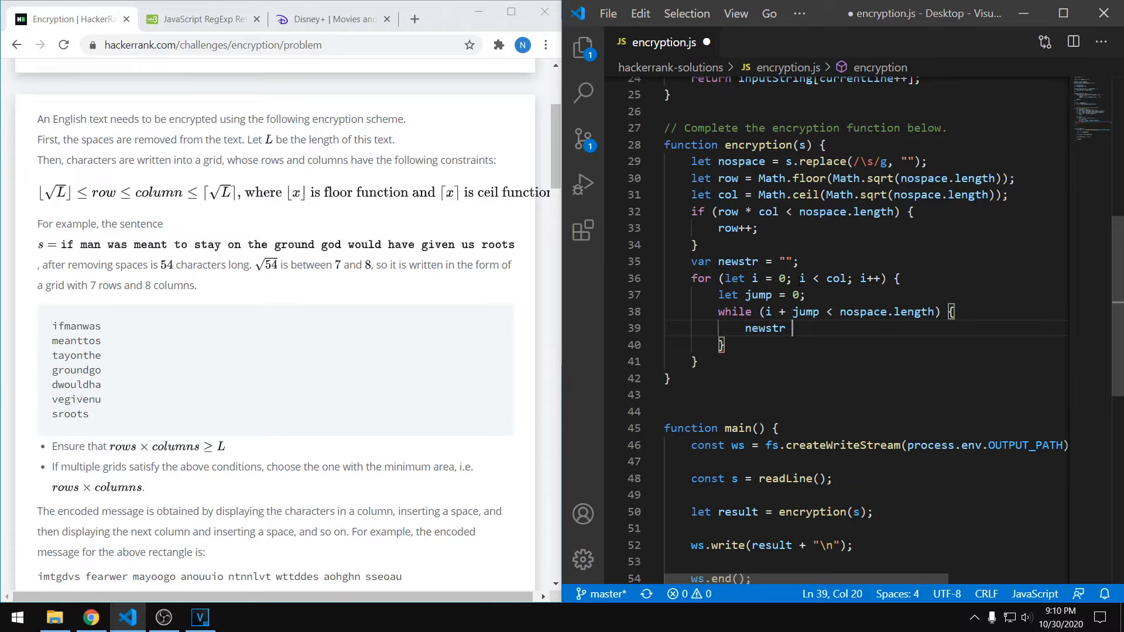
pyautogui.write('+=')
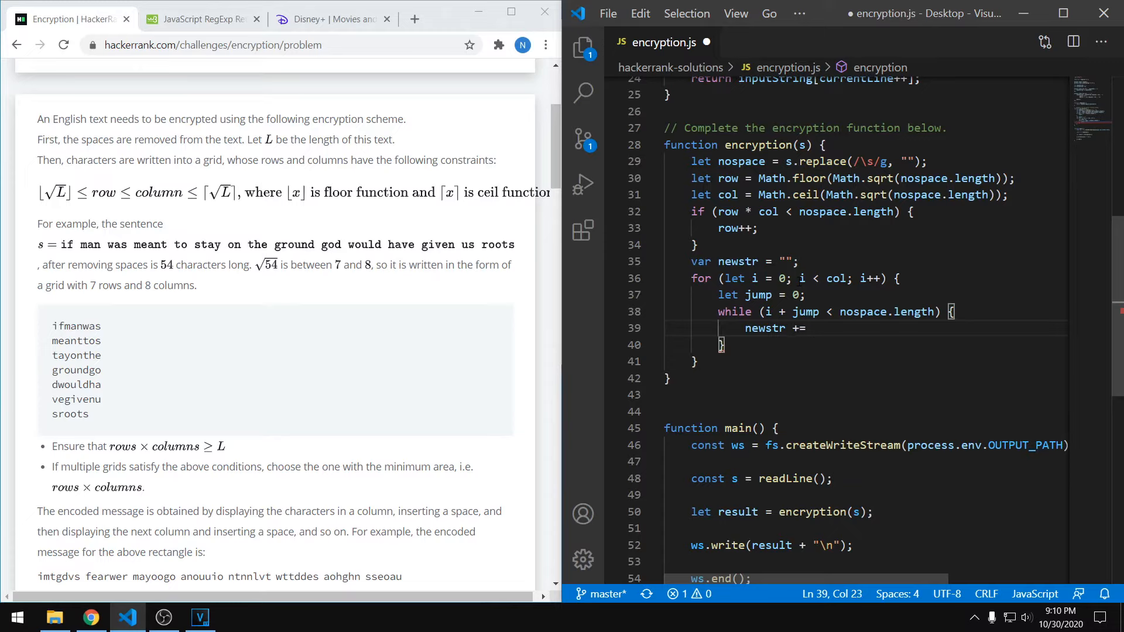
pyautogui.write('n')
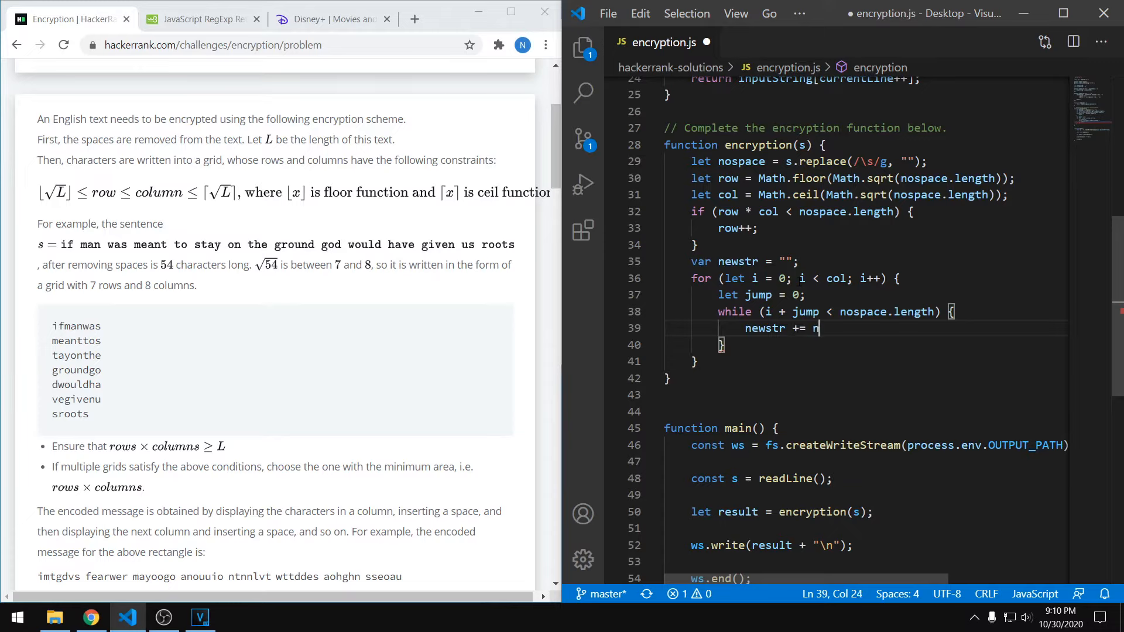
pyautogui.write('ospace[]')
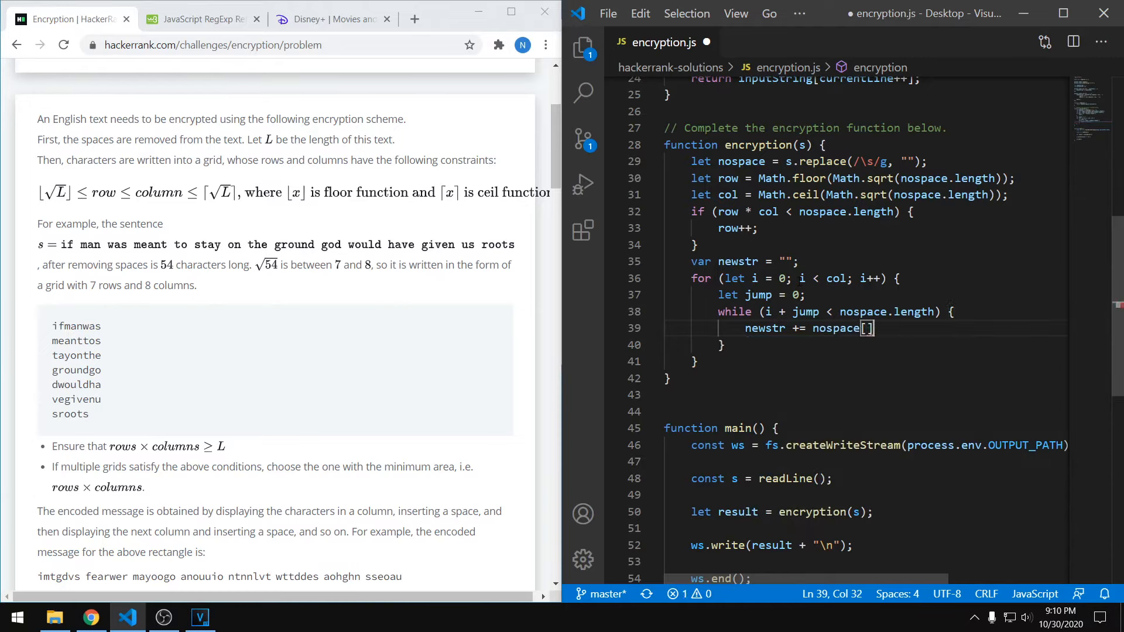
pyautogui.write('i + jump')
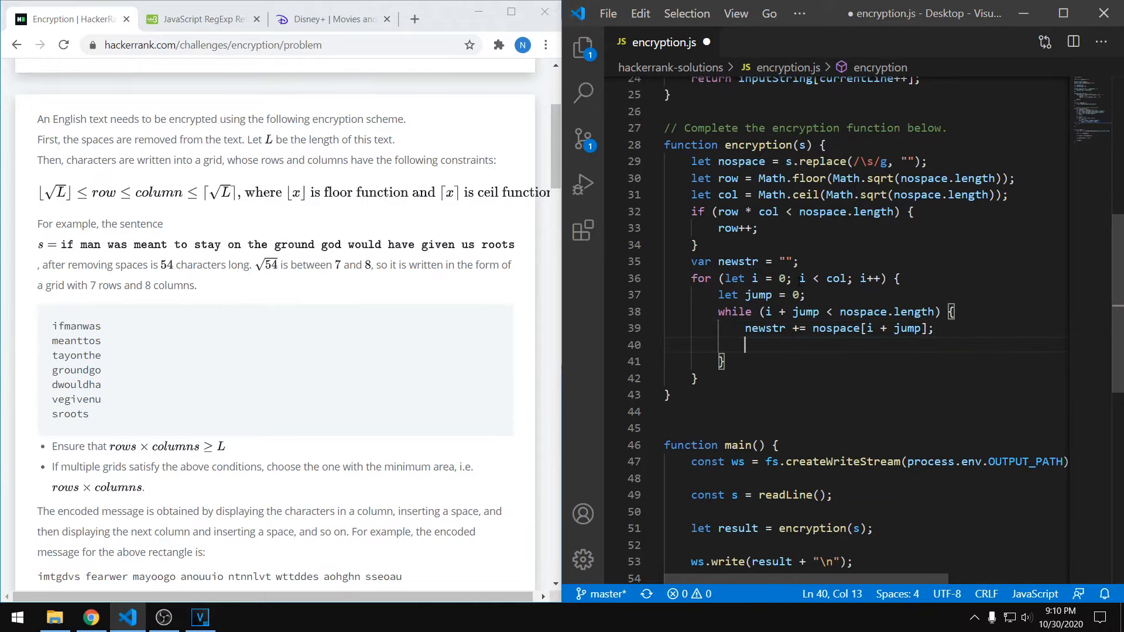
pyautogui.write('jup')
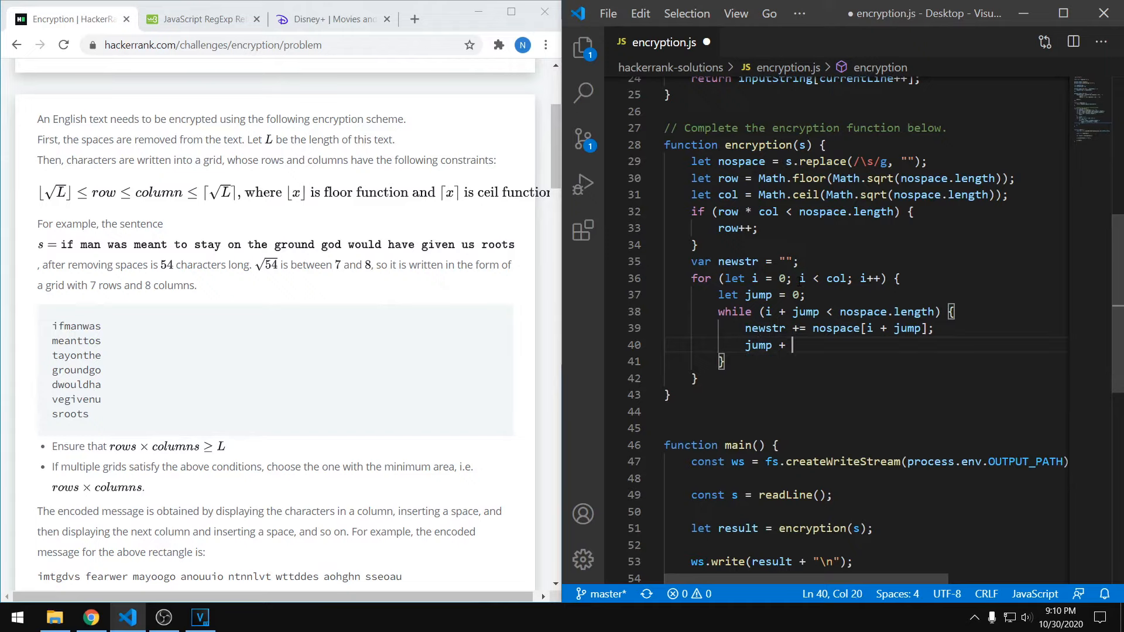
pyautogui.write('= col;')
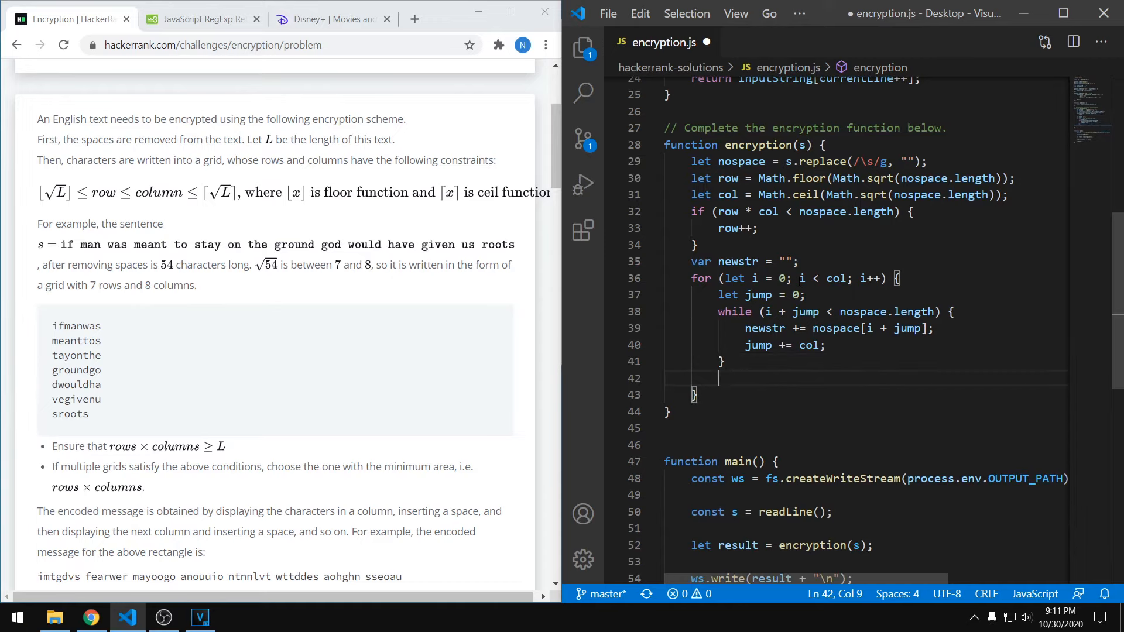
# Step: Add newstr += " "; after the while loop and return newstr;, then select all the code
pyautogui.write('newstr =')
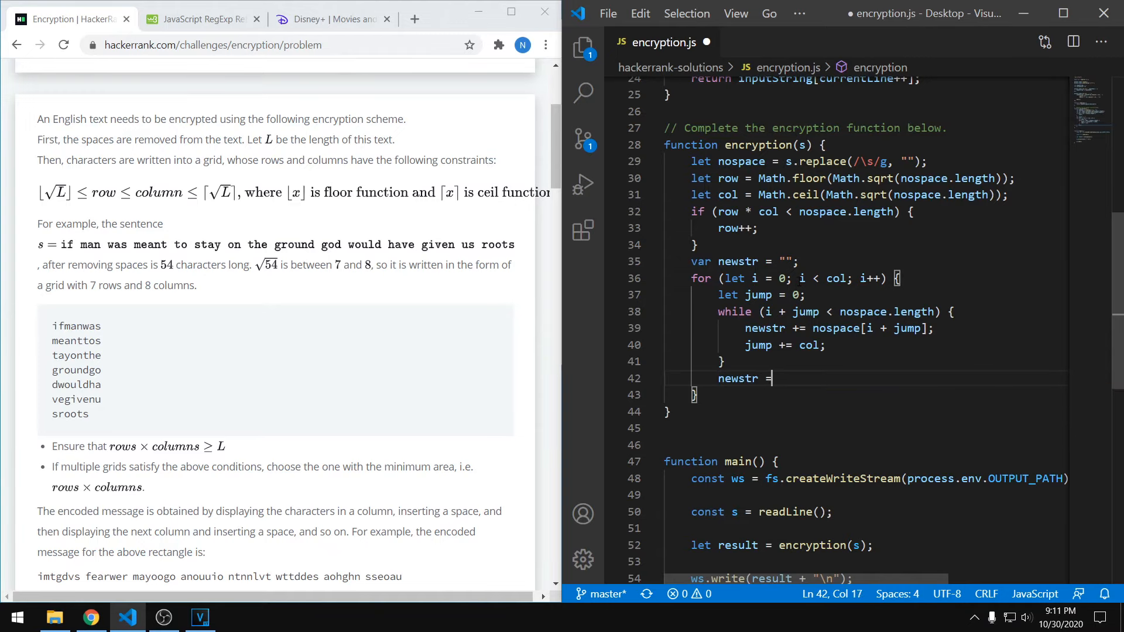
pyautogui.write('+=')
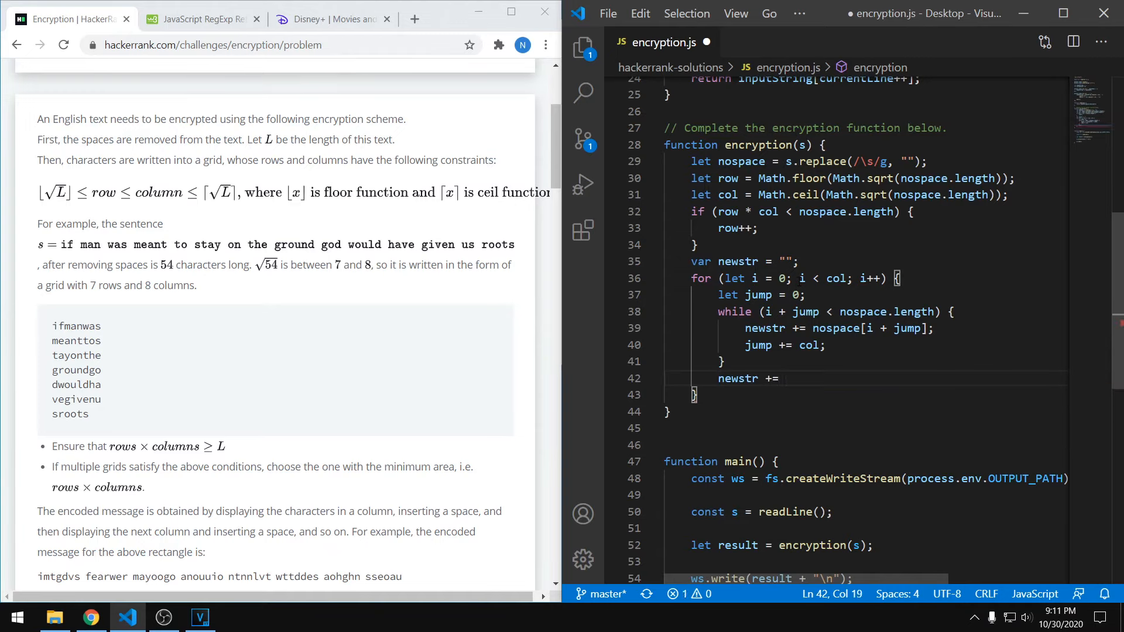
pyautogui.write('" ";')
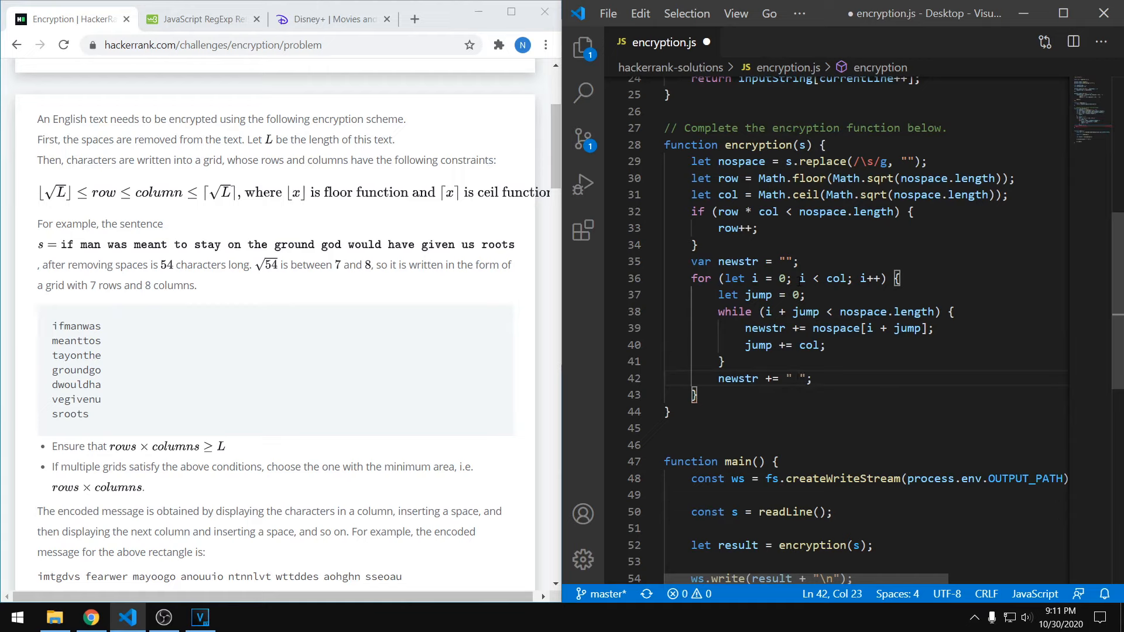
pyautogui.write('return')
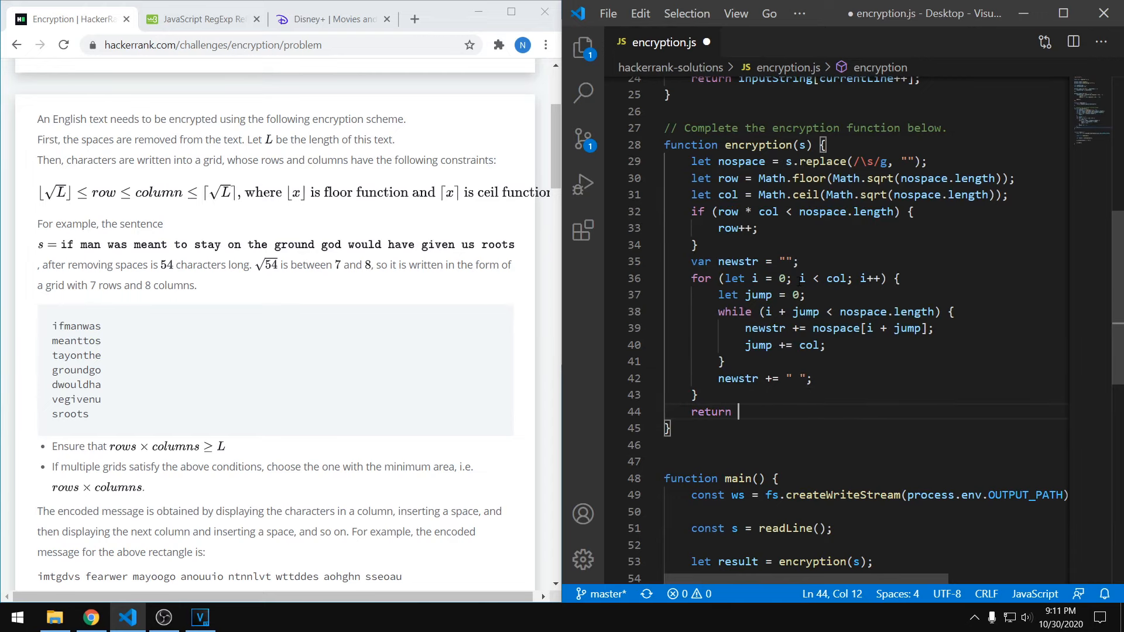
pyautogui.write('newstr;')
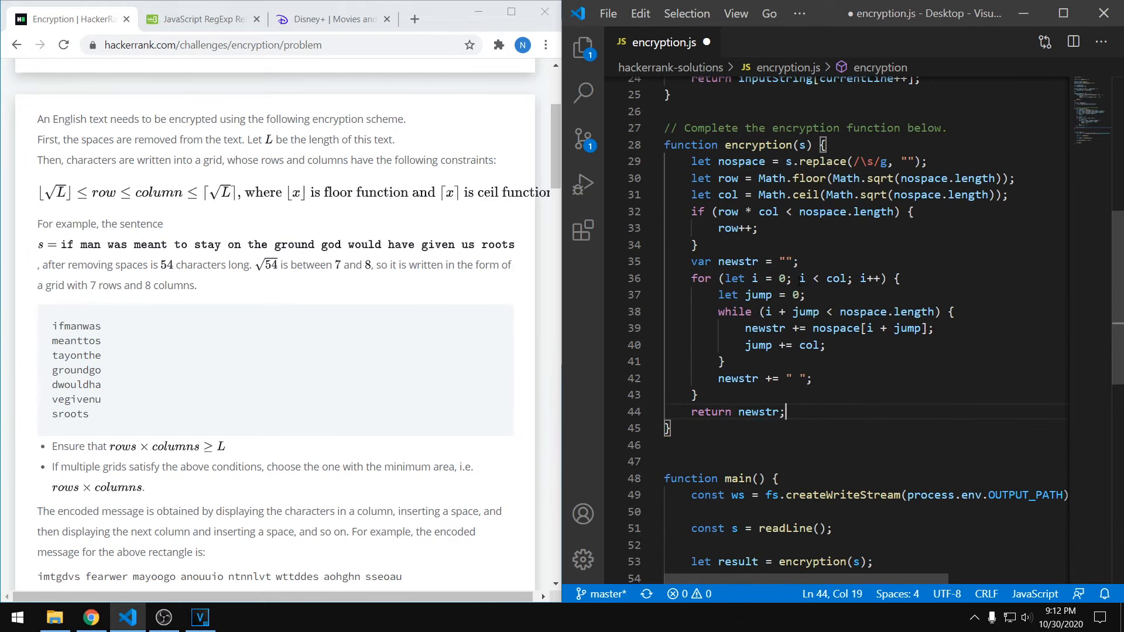
pyautogui.press('ctrl+a')
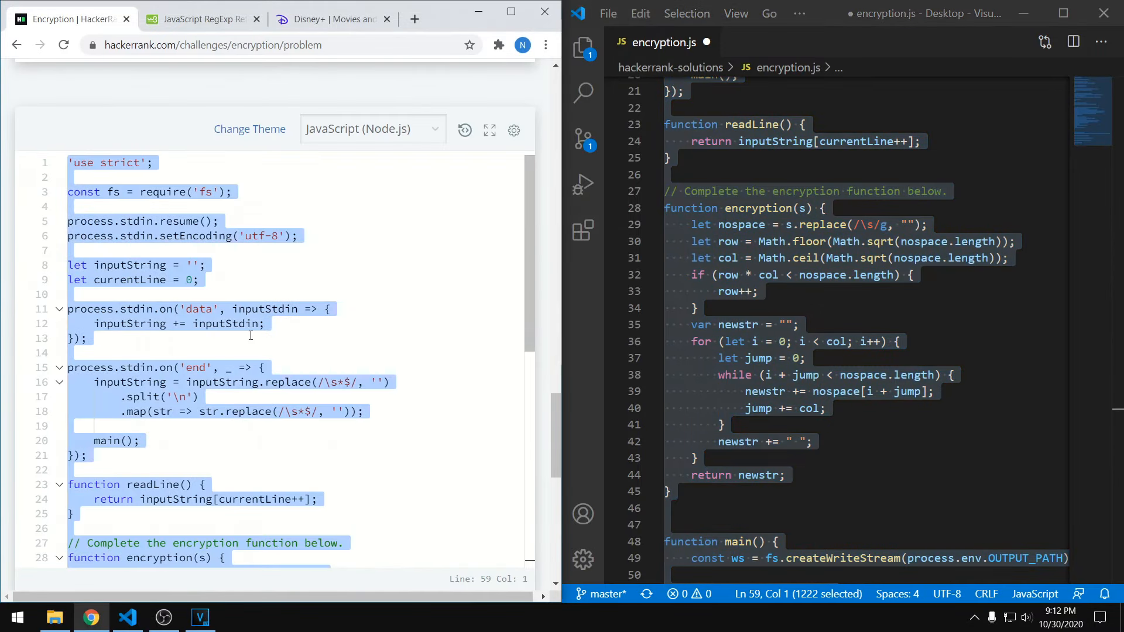
# Step: Paste the solution into the HackerRank editor and submit it, passing test cases 0 through 8
pyautogui.scroll(-3)
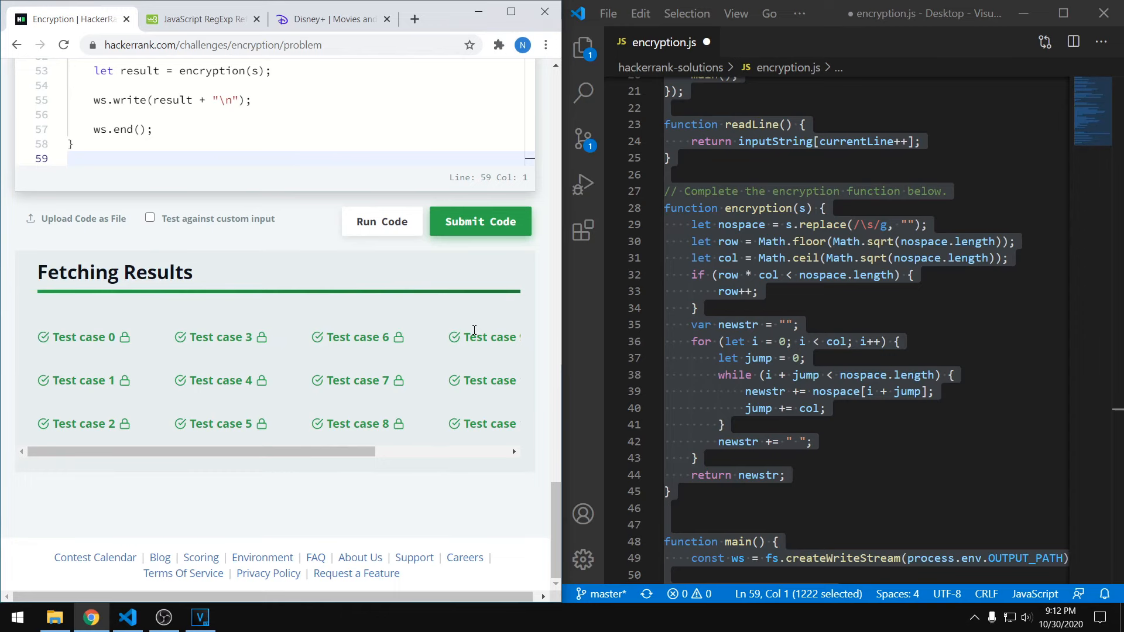
pyautogui.click(479, 221)
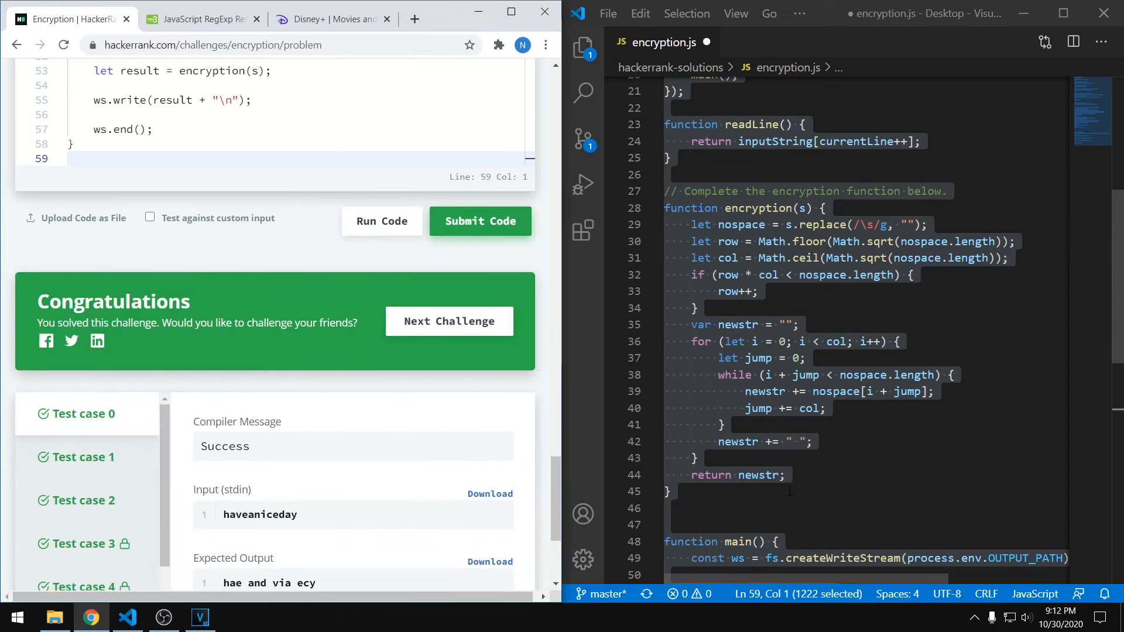